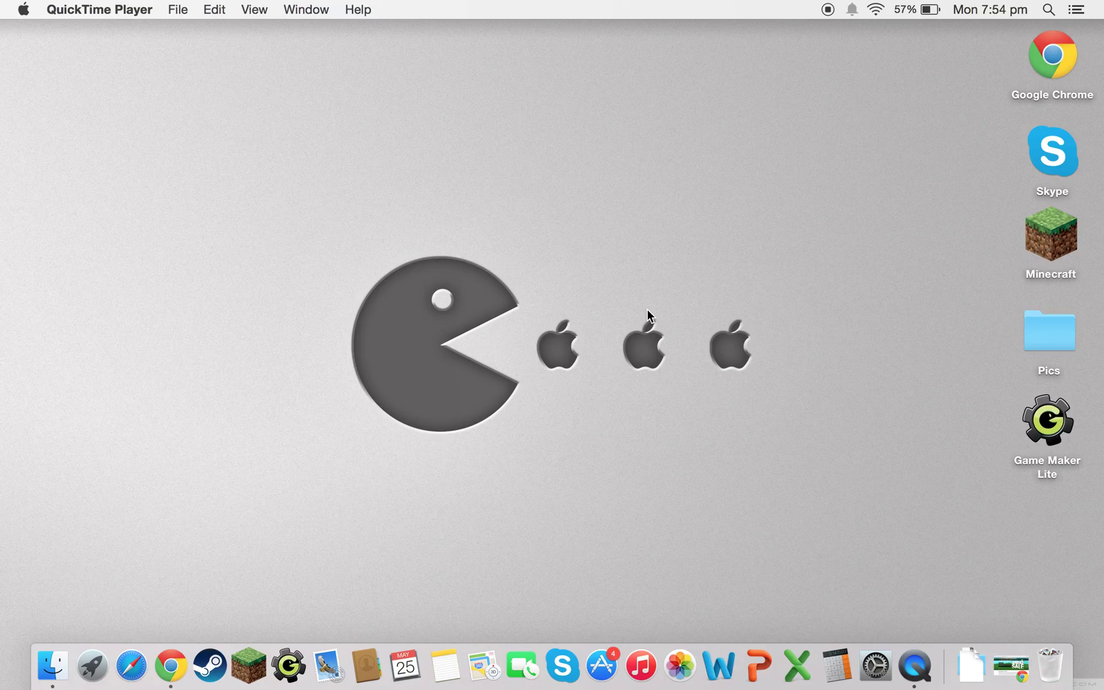
mouse_move(938, 499)
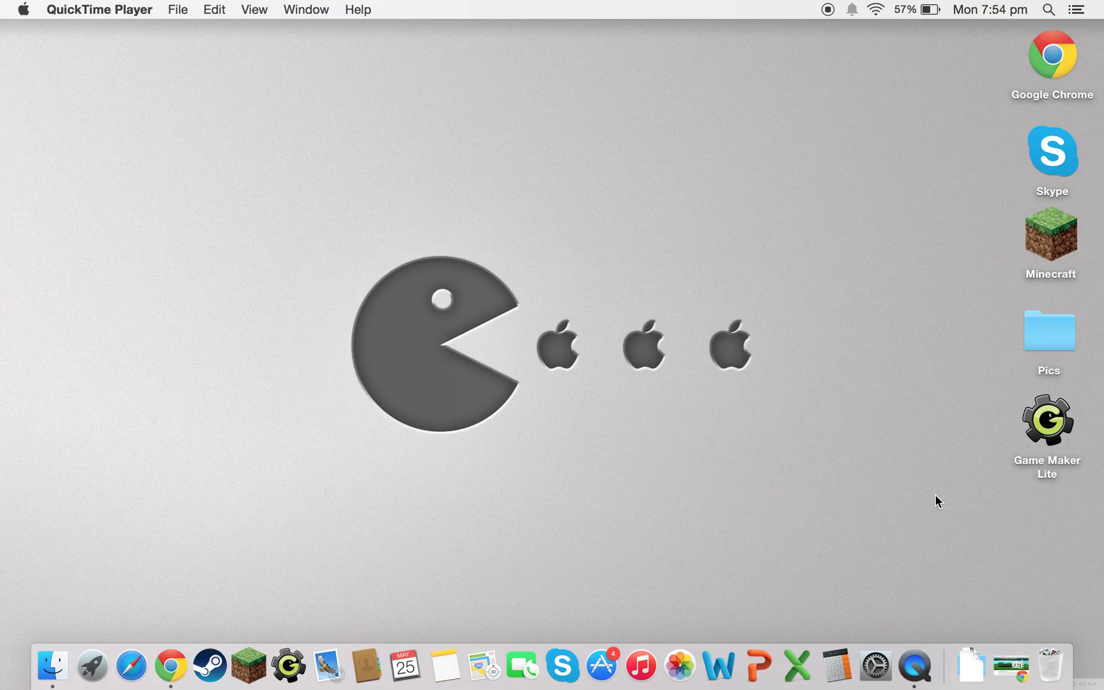
mouse_move(914, 500)
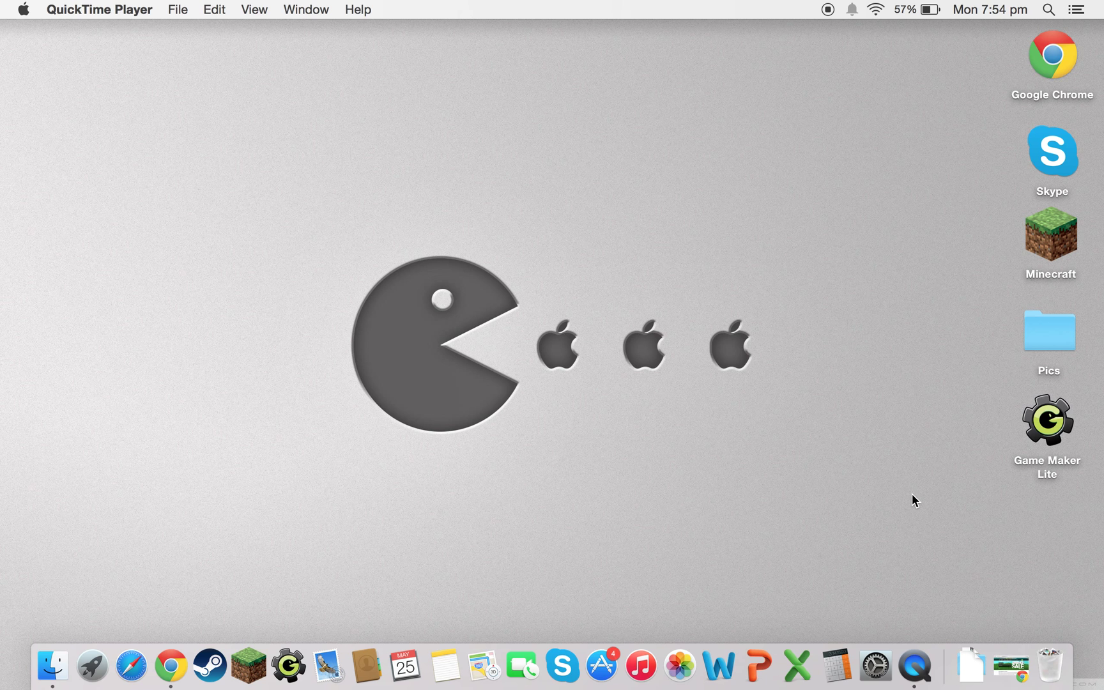
mouse_move(972, 665)
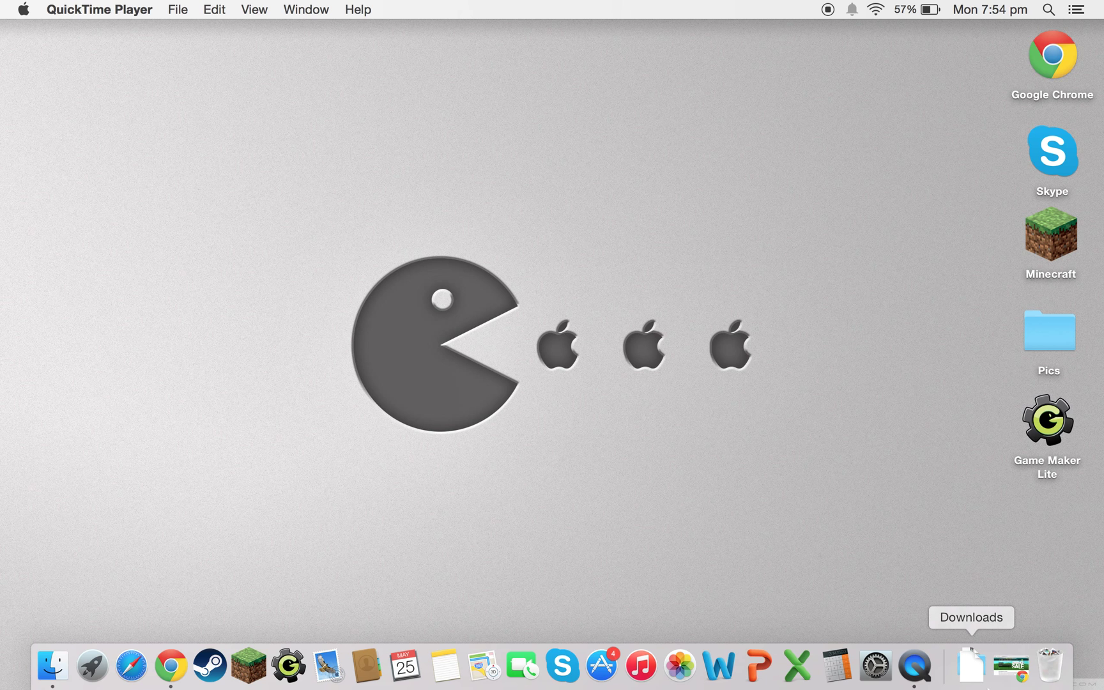
Step: Restore the hidden Chrome window showing the GameMaker: Studio page
left_click(171, 674)
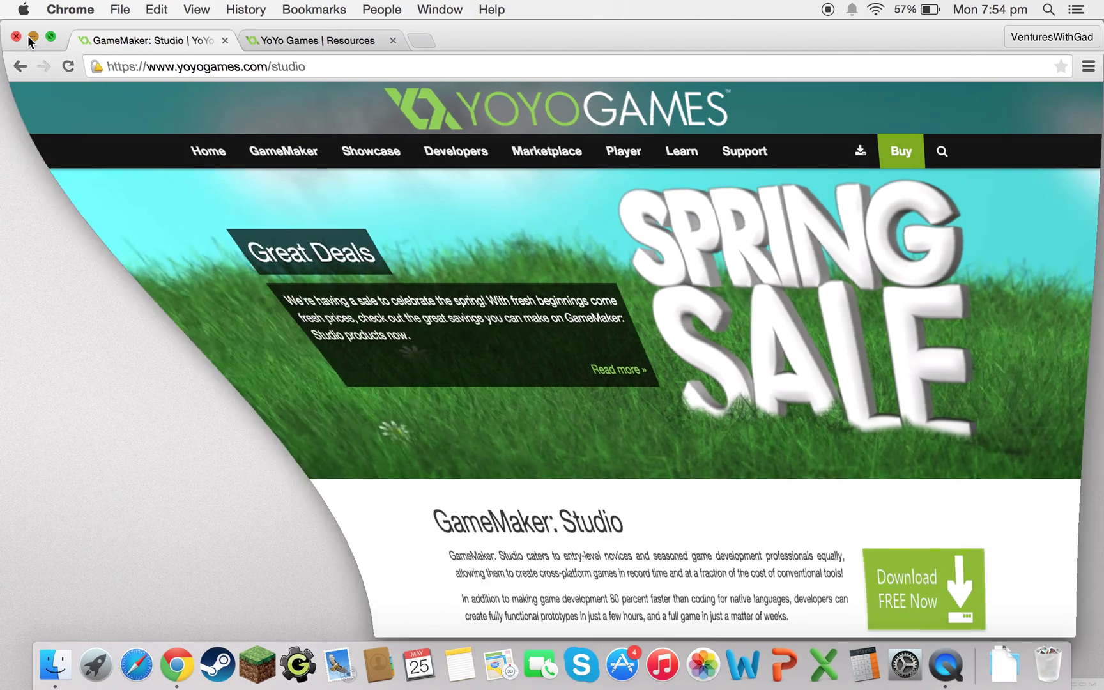
left_click(29, 37)
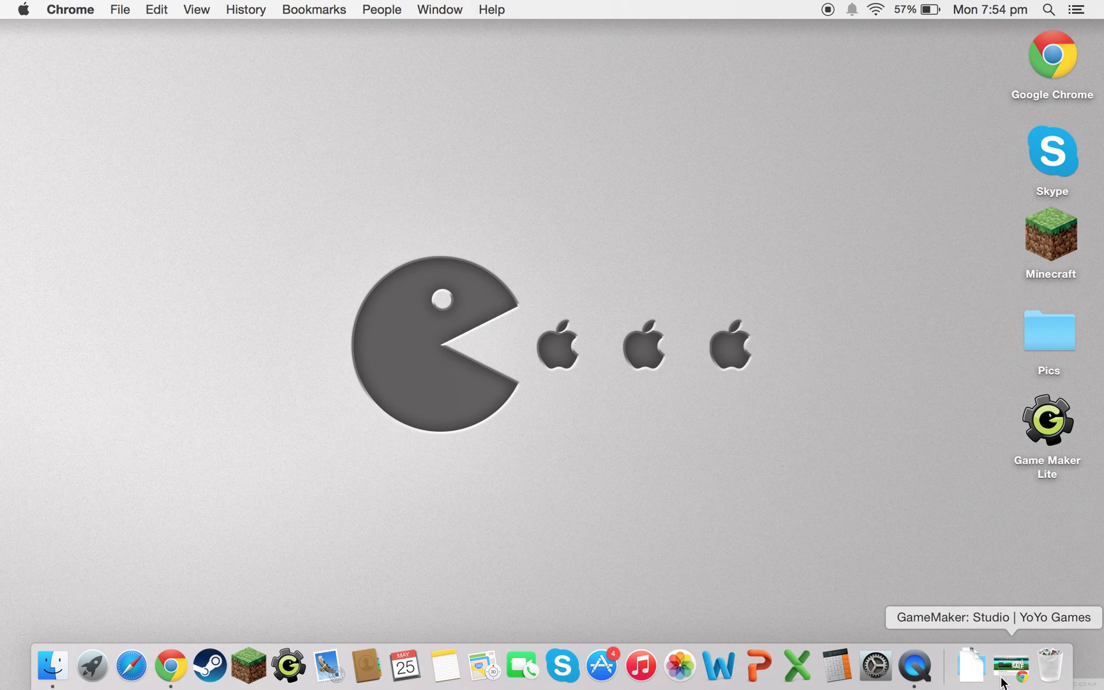
left_click(1009, 669)
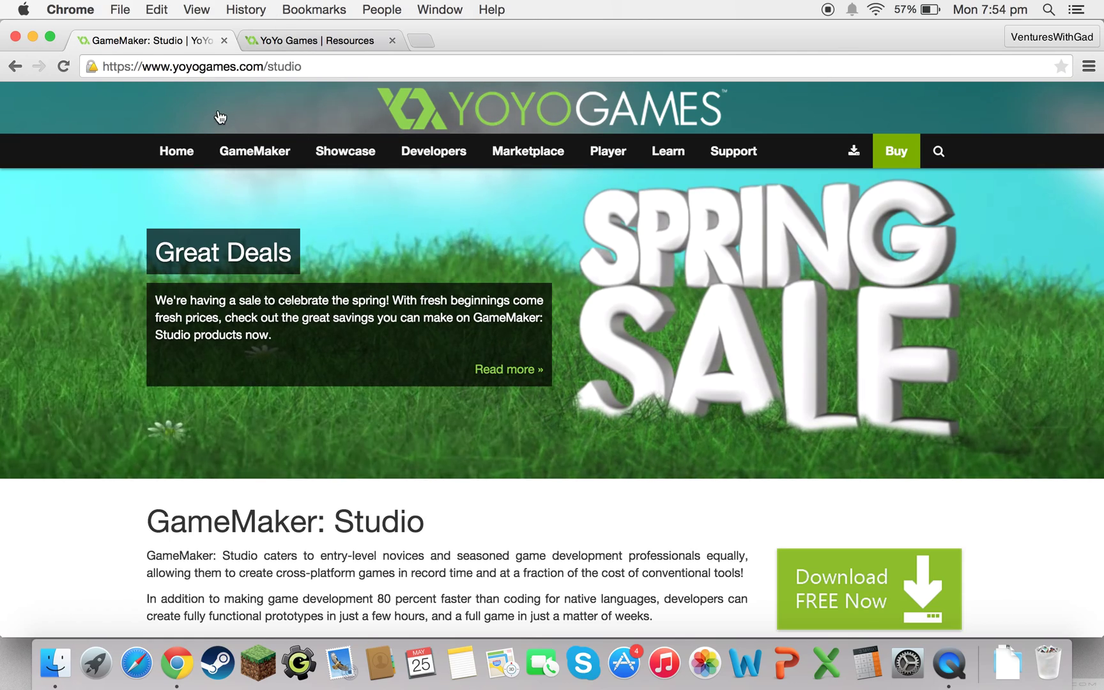
mouse_move(452, 291)
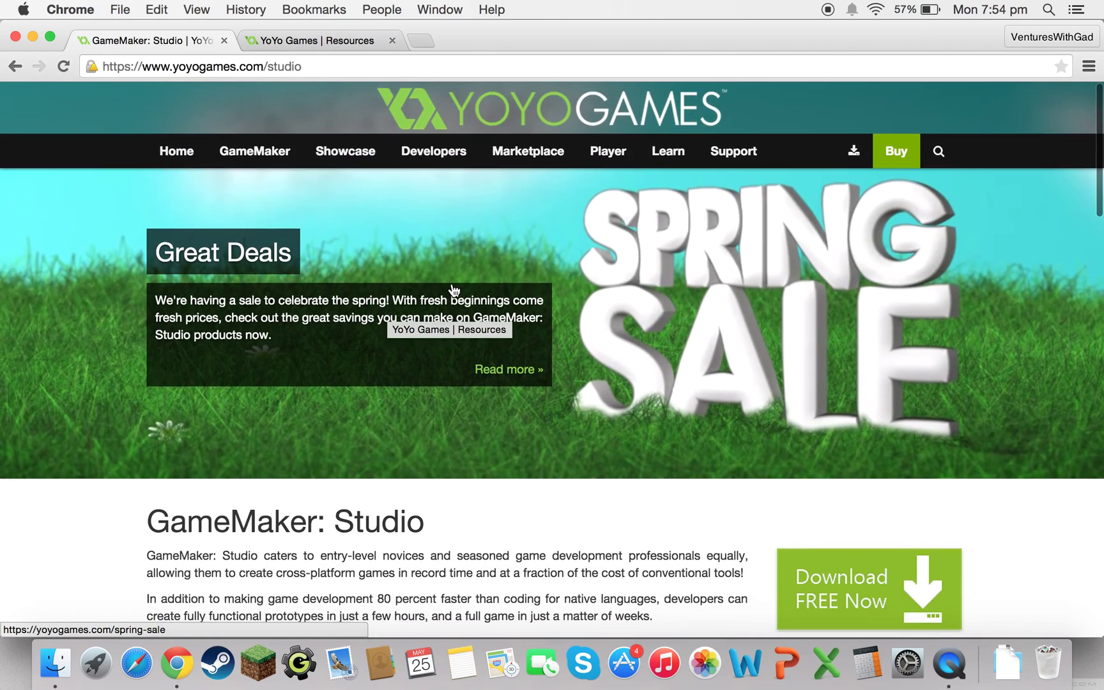
Step: Scroll through the GameMaker: Studio page to its free download offer
scroll("down", 3)
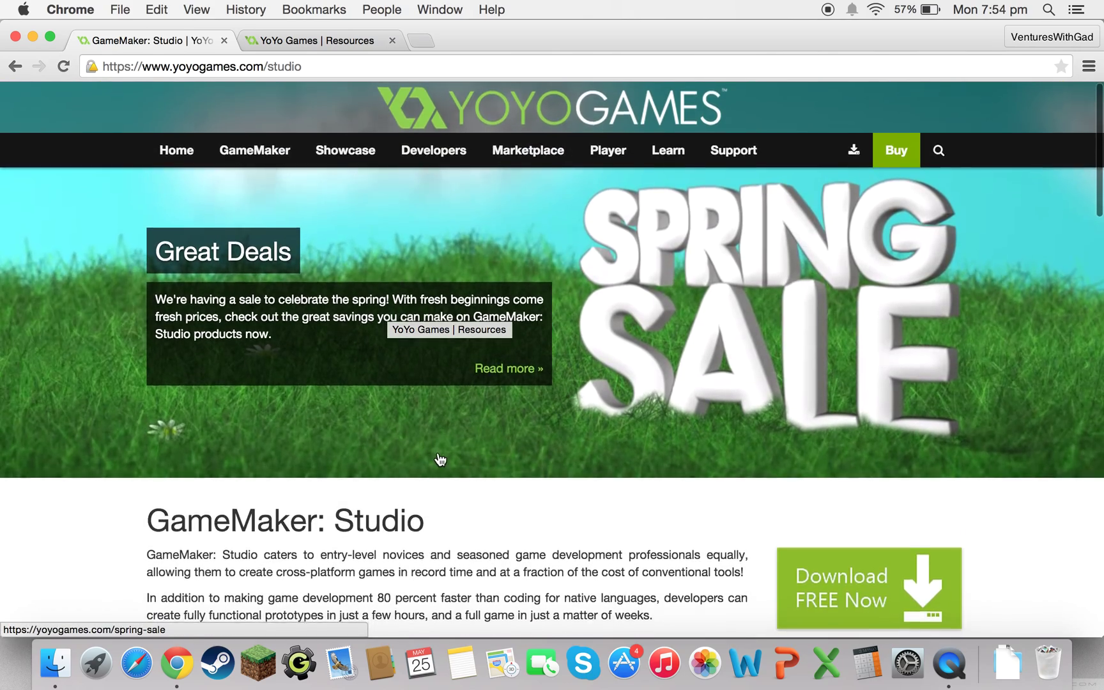
scroll("down", 3)
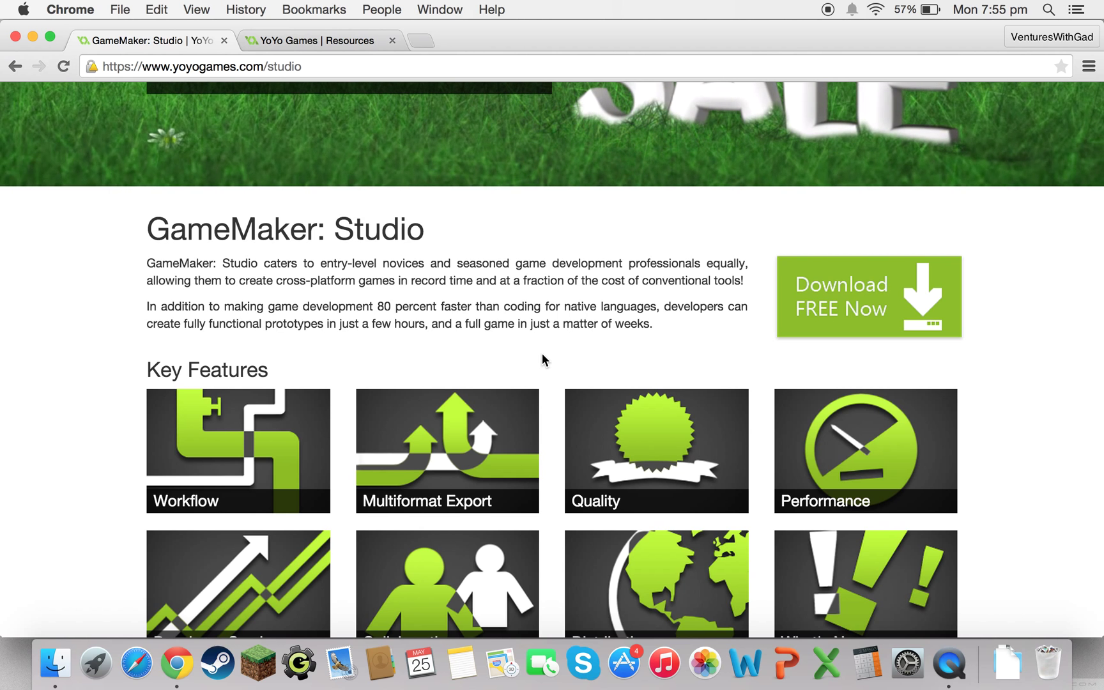
scroll("down", 3)
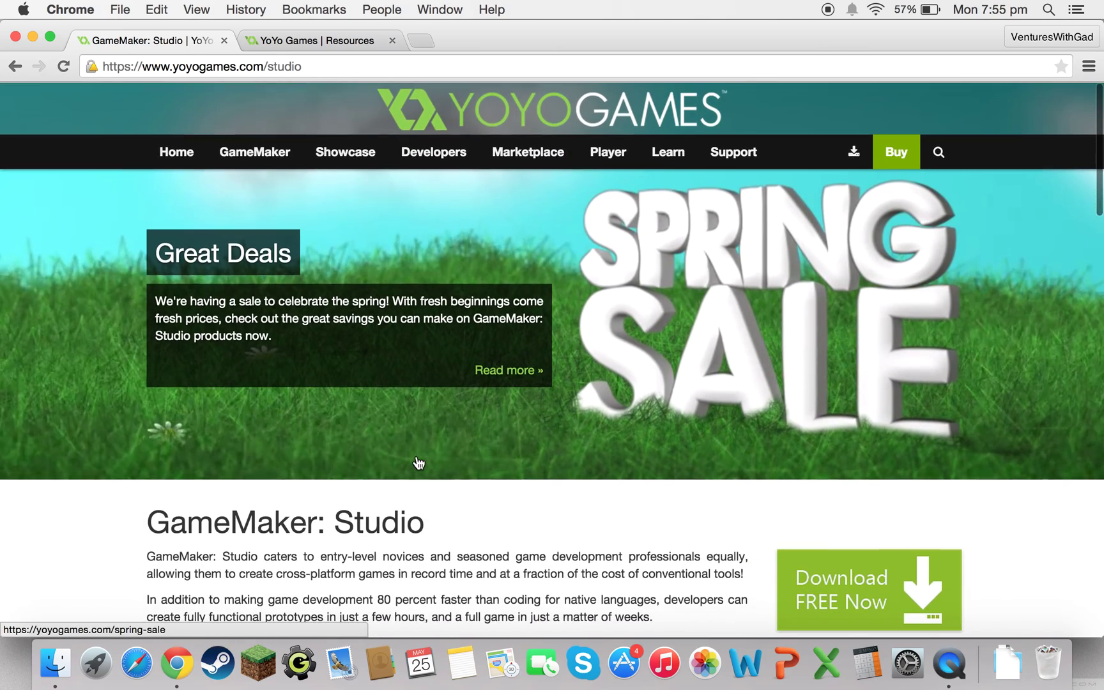
scroll("down", 3)
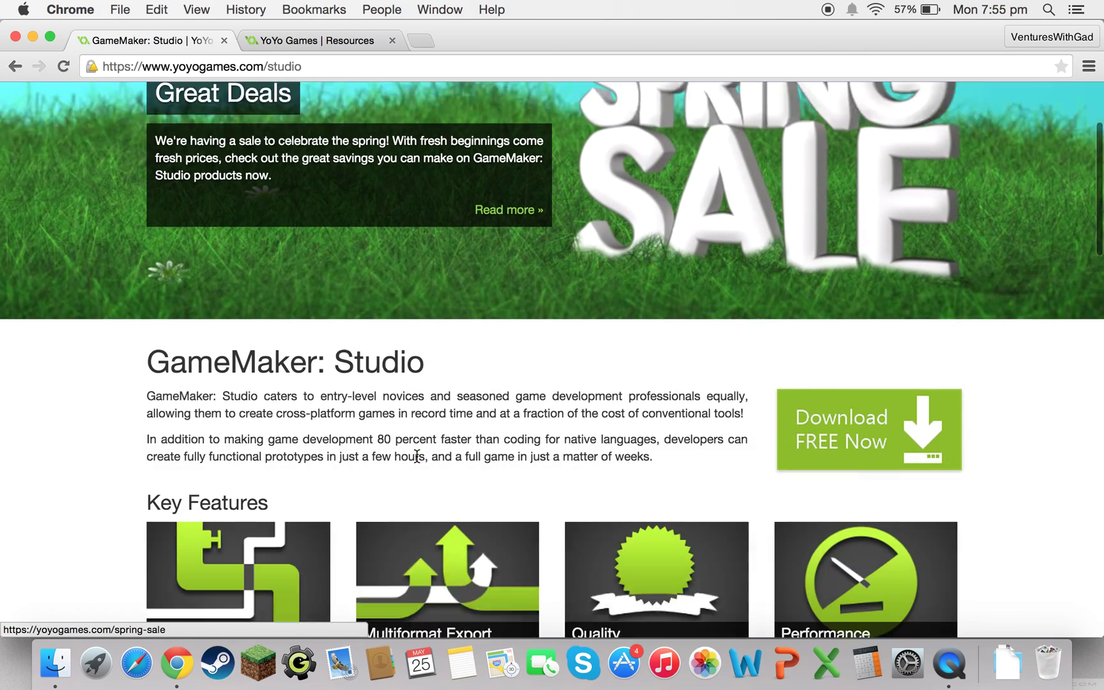
scroll("up", 3)
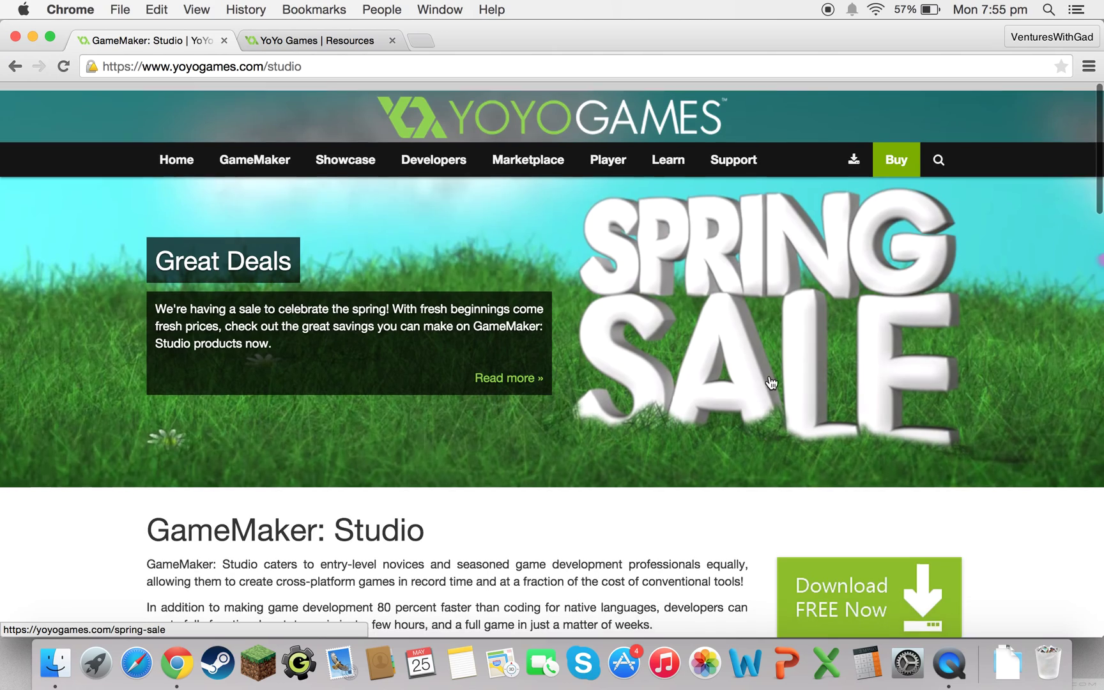
scroll("down", 3)
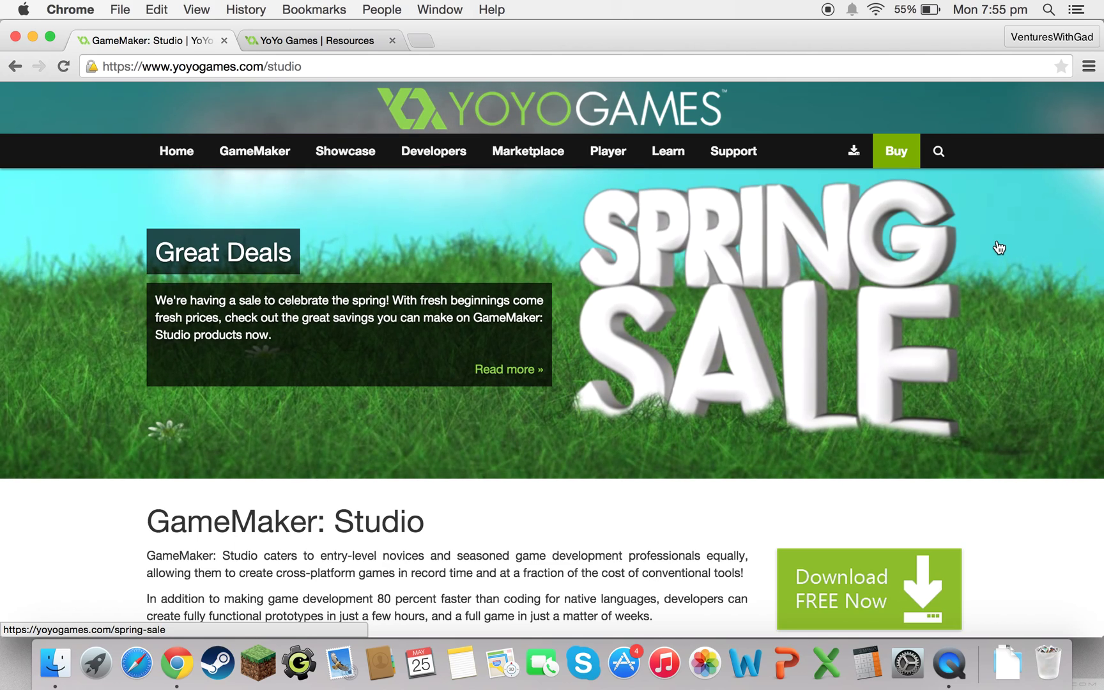
mouse_move(957, 223)
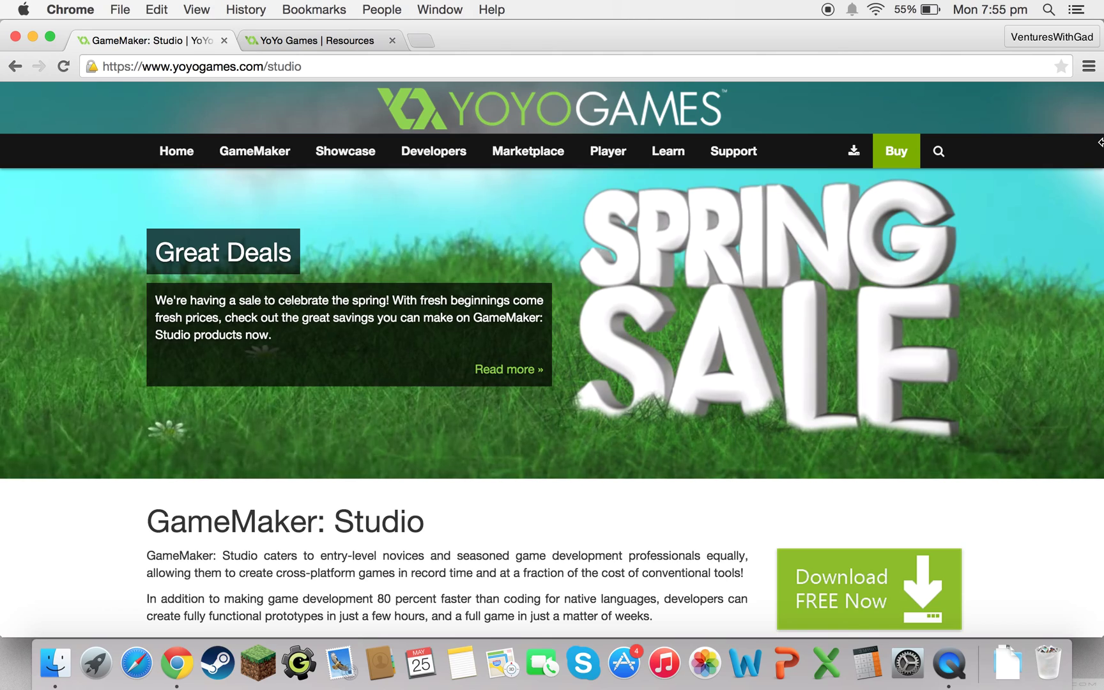
mouse_move(1039, 166)
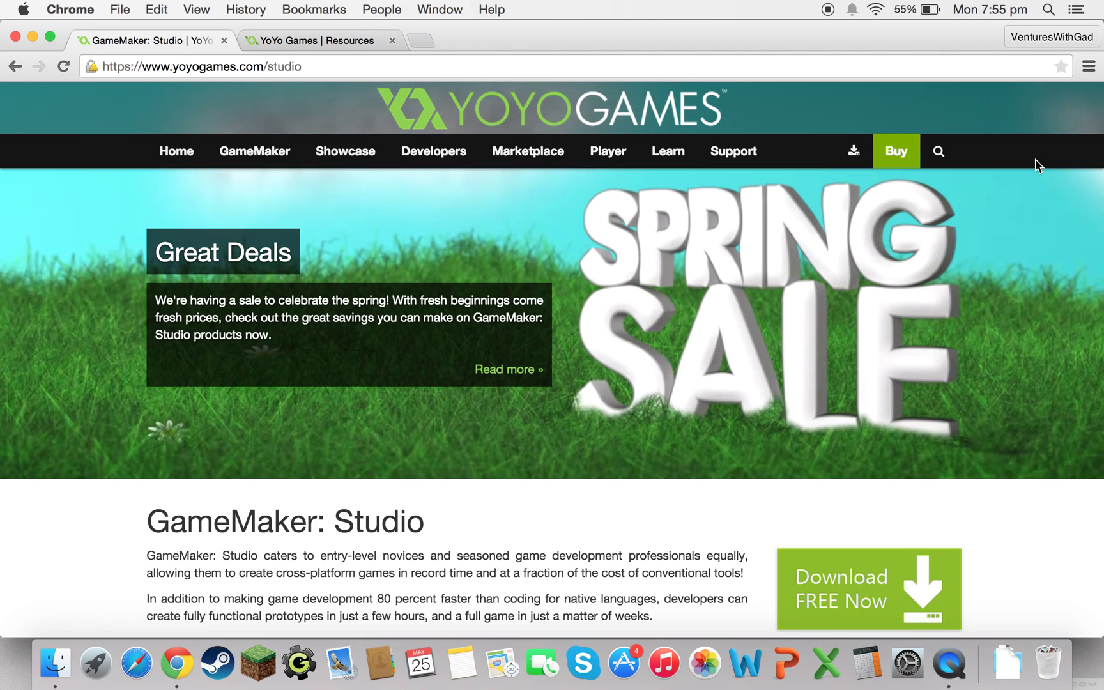
scroll("down", 3)
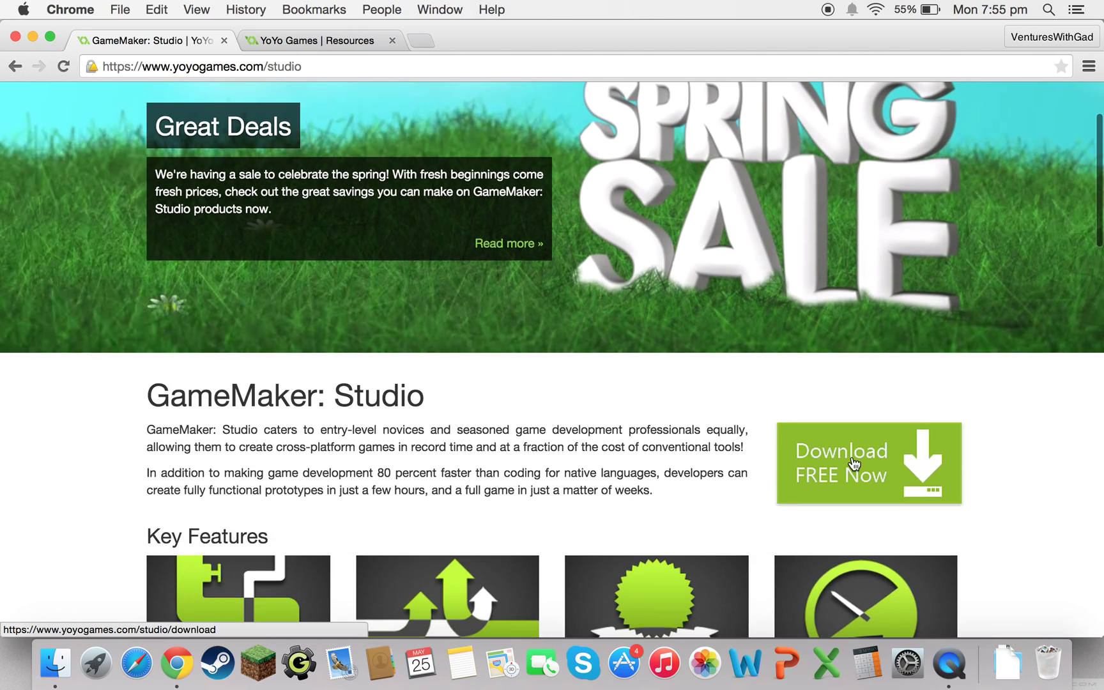
Step: Go from Download FREE Now to the legacy GameMaker for Mac page
left_click(854, 464)
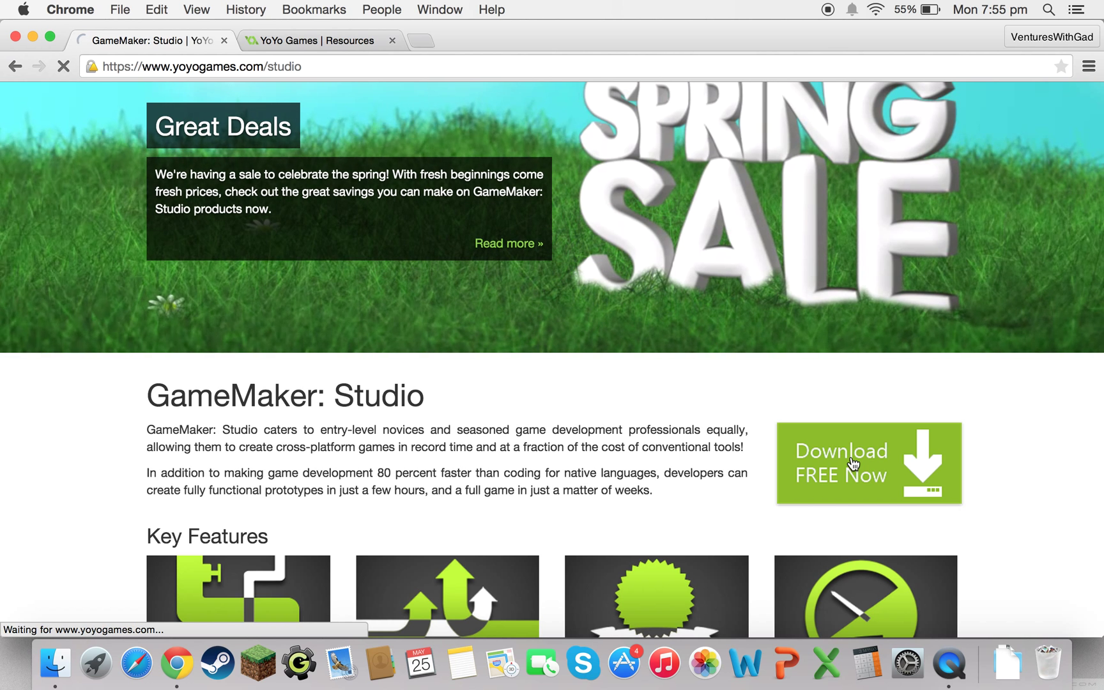
left_click(855, 464)
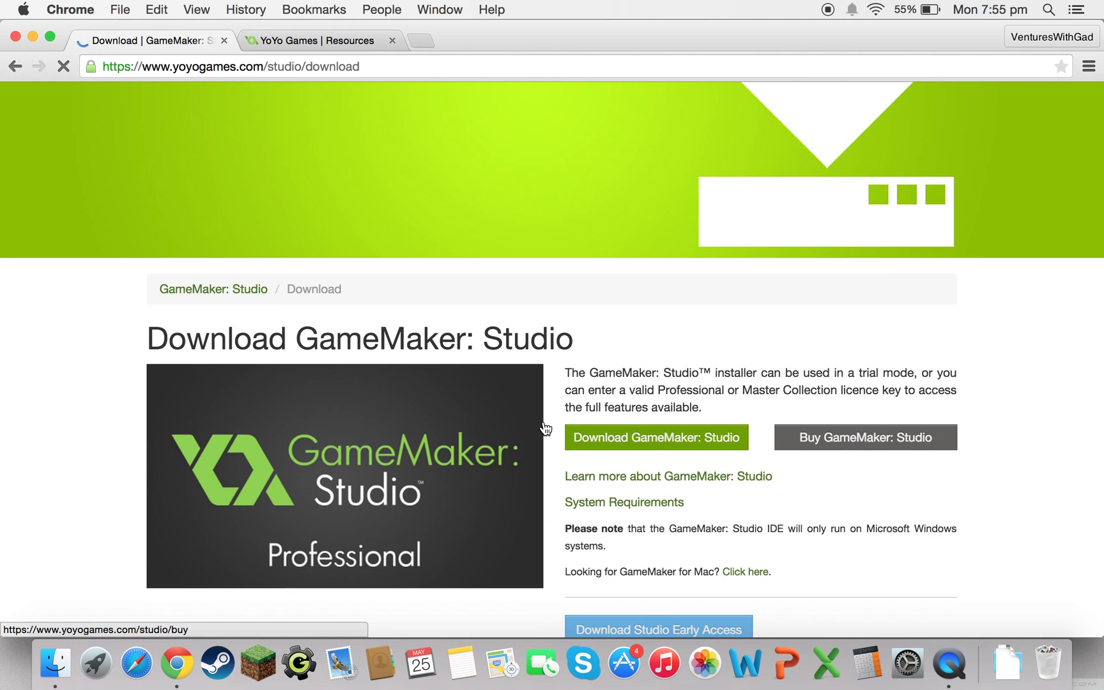
scroll("down", 3)
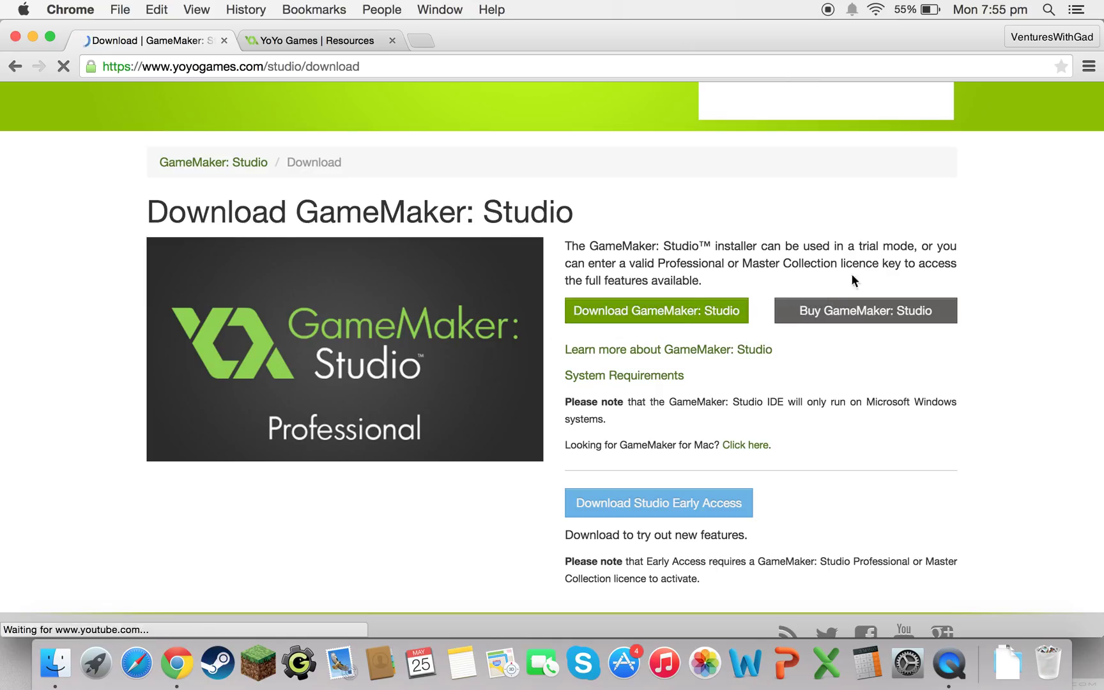
mouse_move(737, 450)
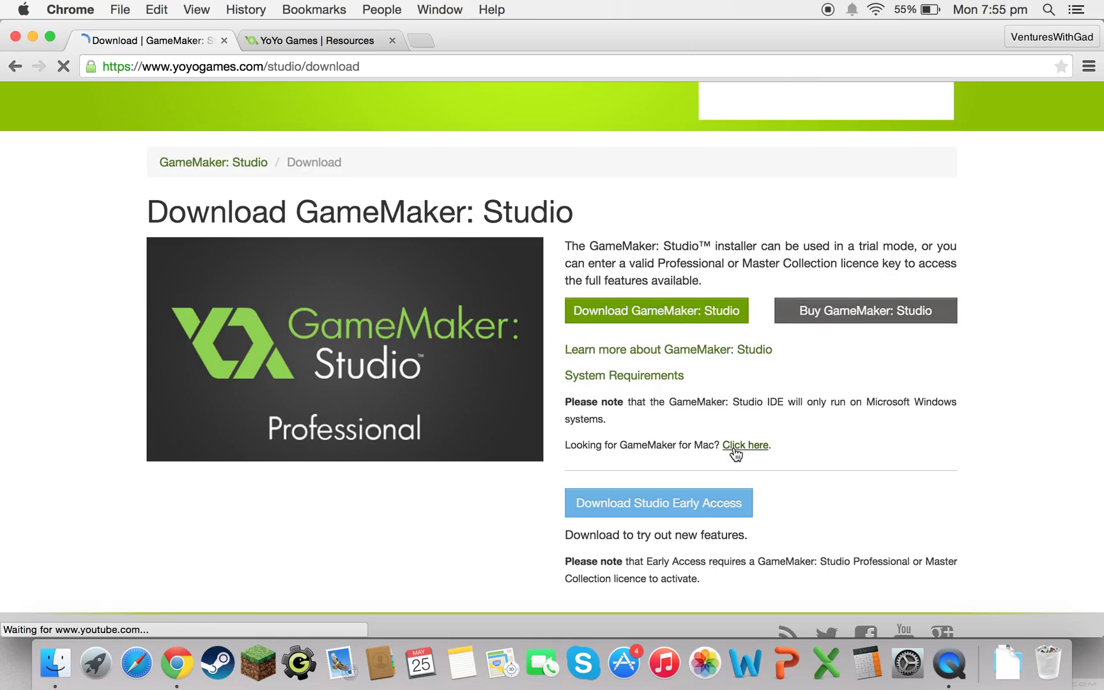
left_click(744, 445)
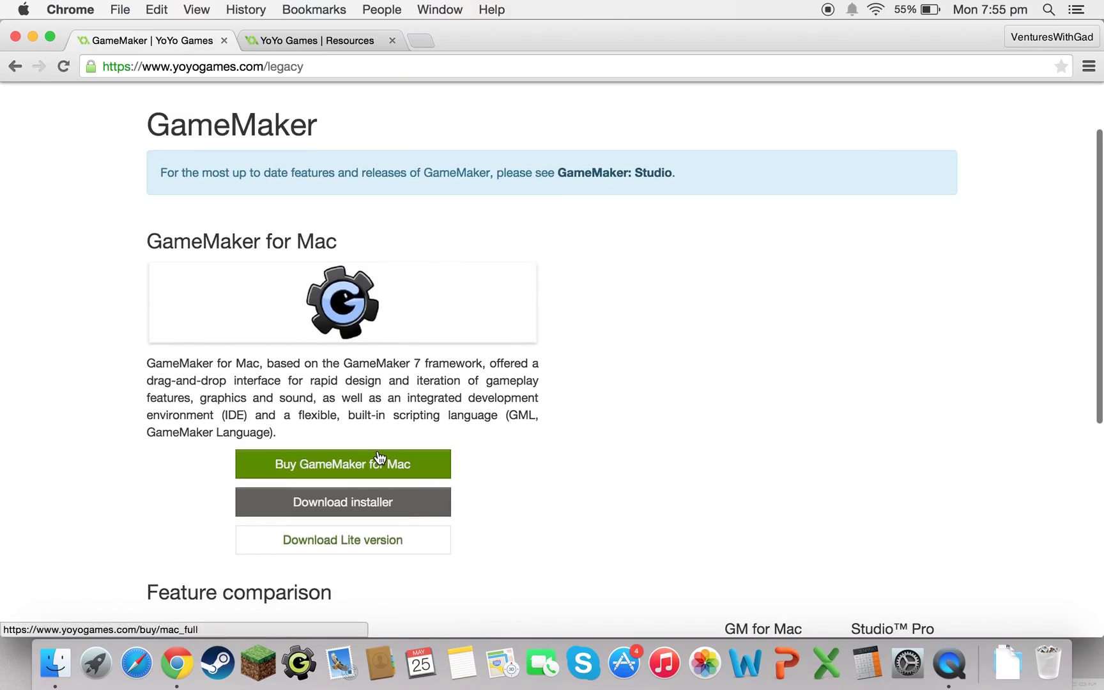
Step: Start downloading the Lite version, Game_Maker_Lite (2).dmg
scroll("down", 3)
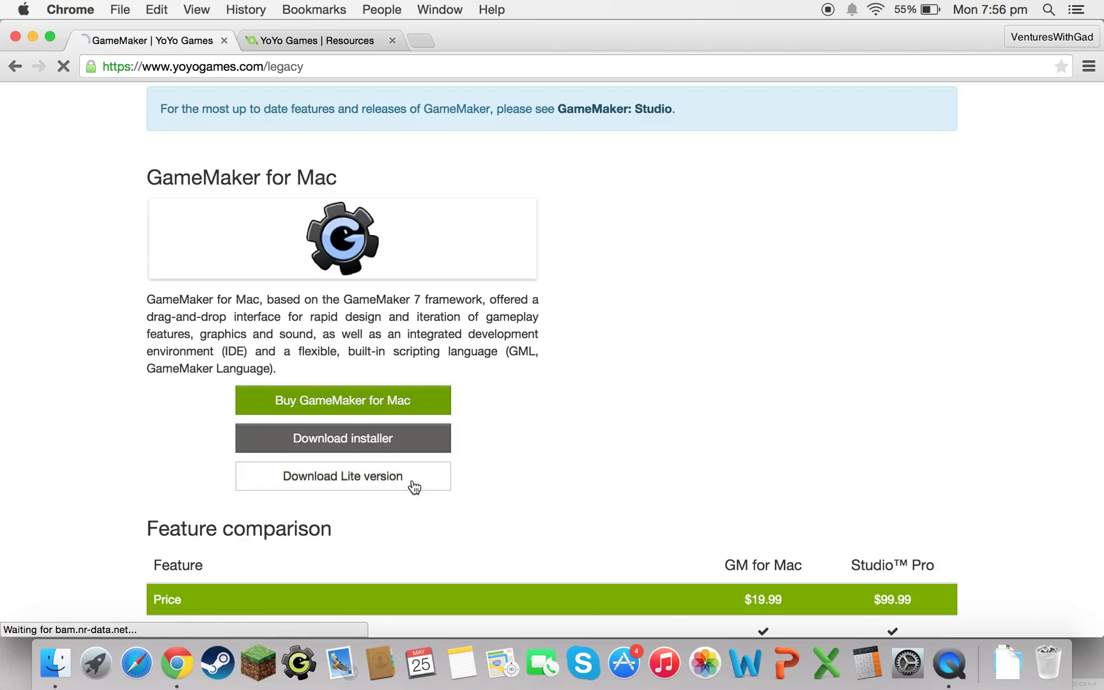
left_click(342, 476)
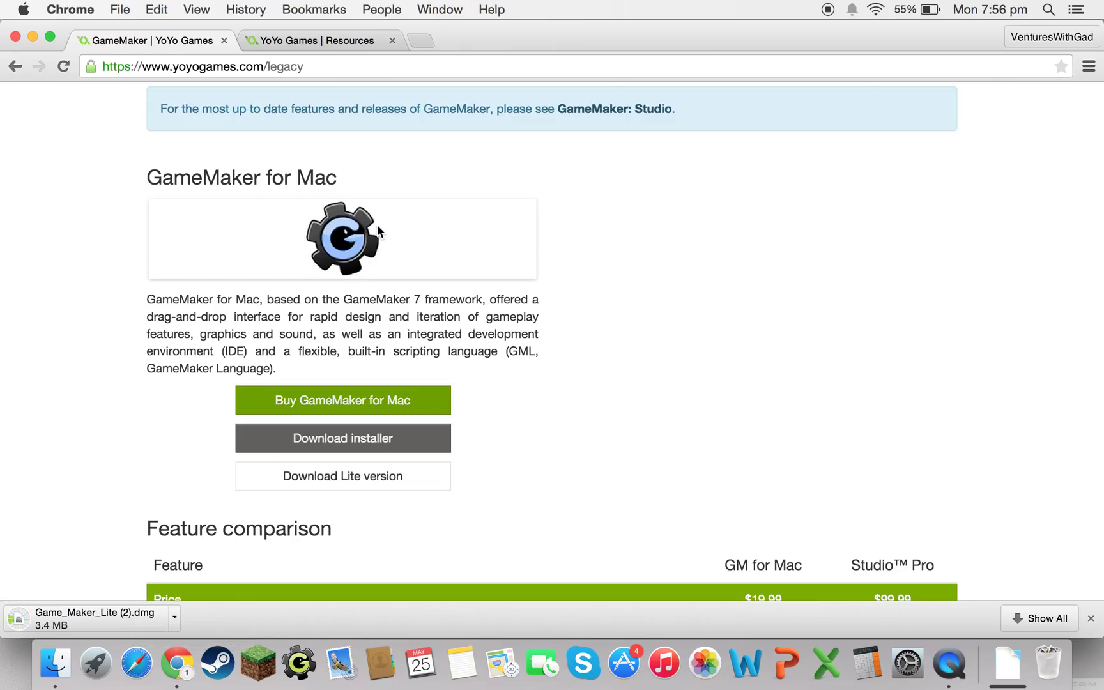
scroll("down", 3)
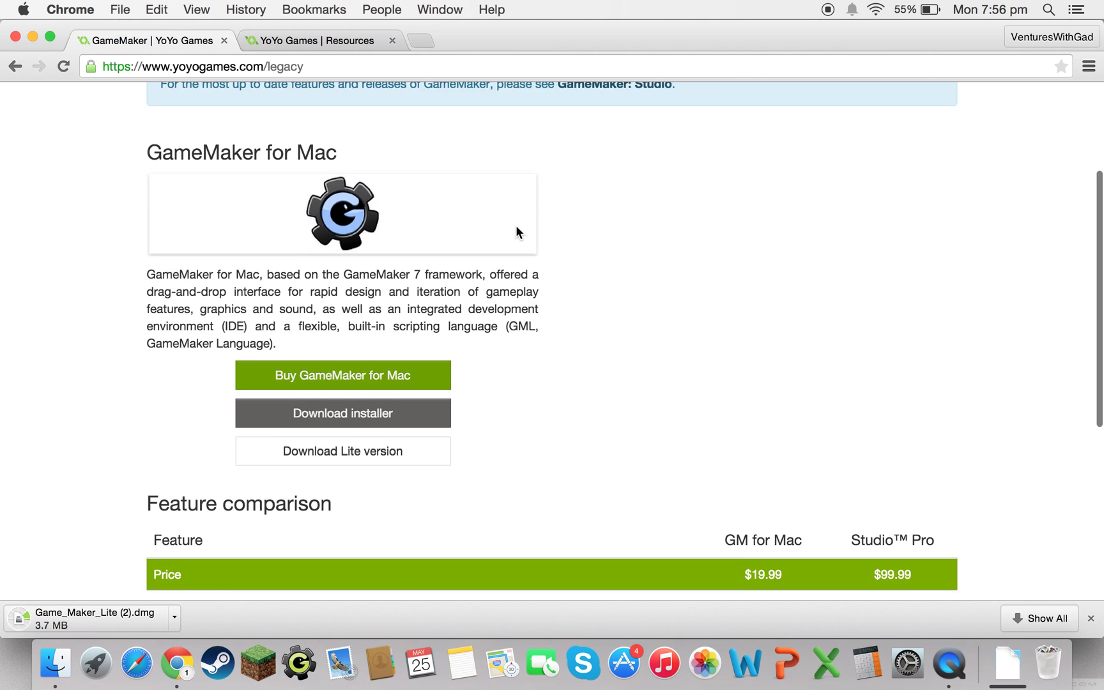
scroll("down", 3)
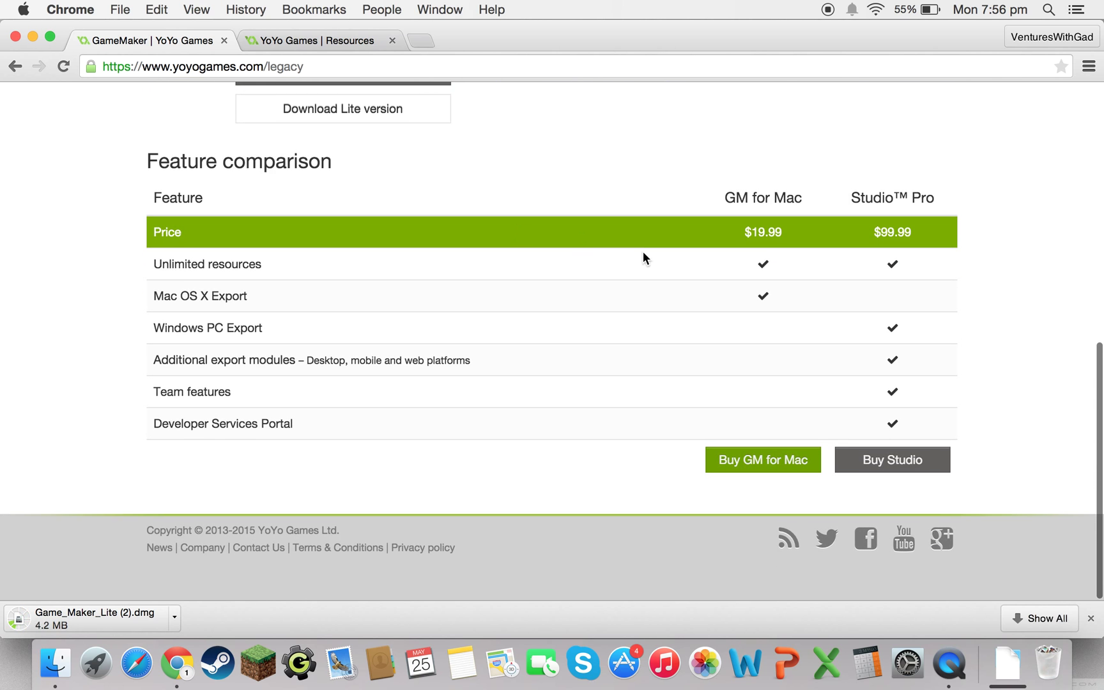
mouse_move(299, 178)
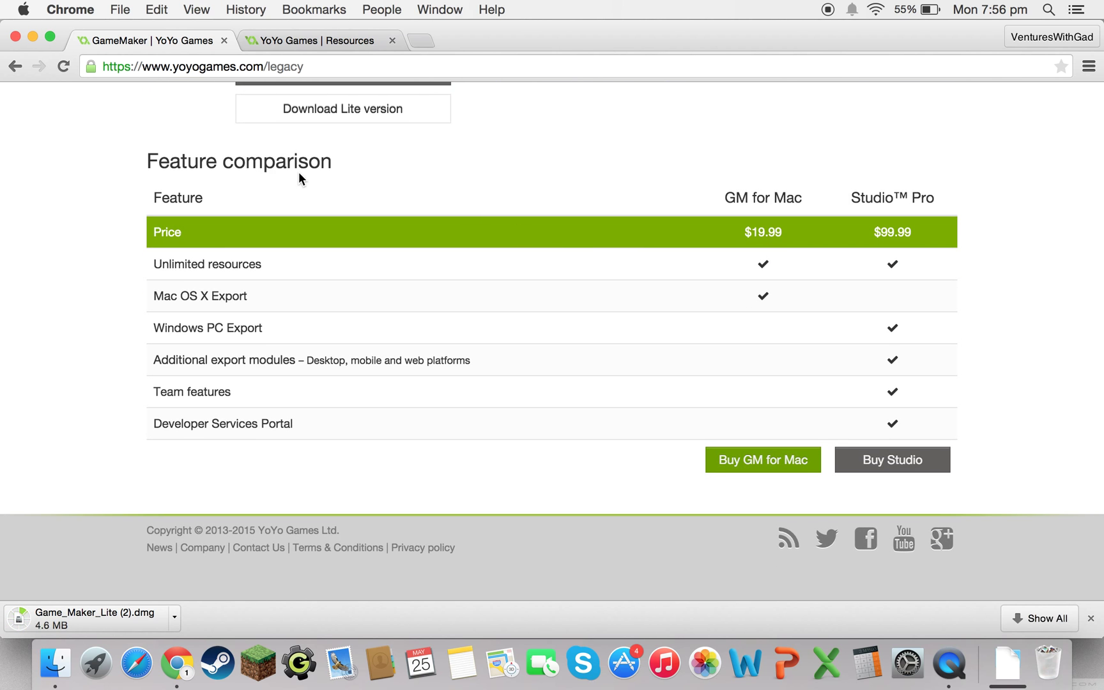
scroll("down", 3)
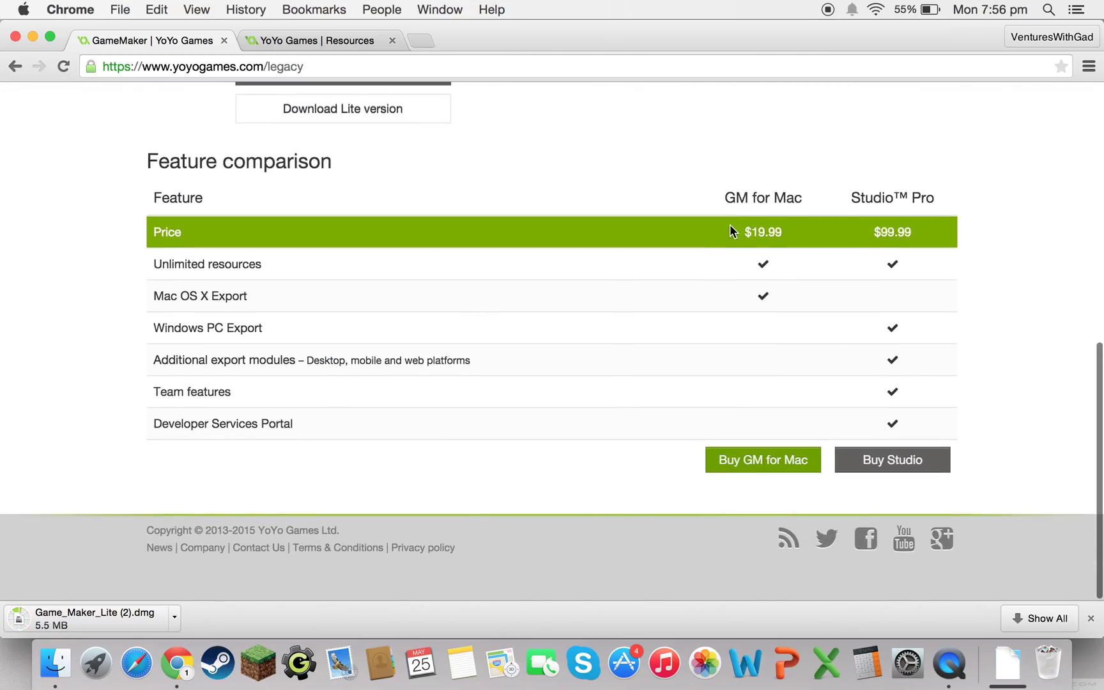
mouse_move(695, 258)
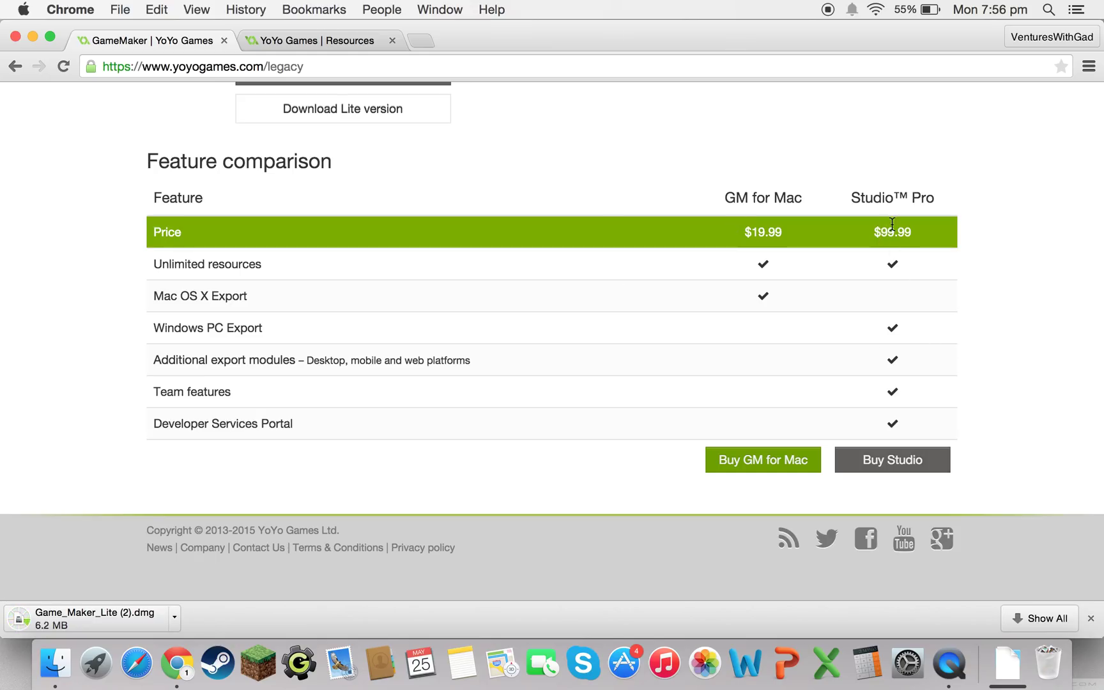
mouse_move(905, 260)
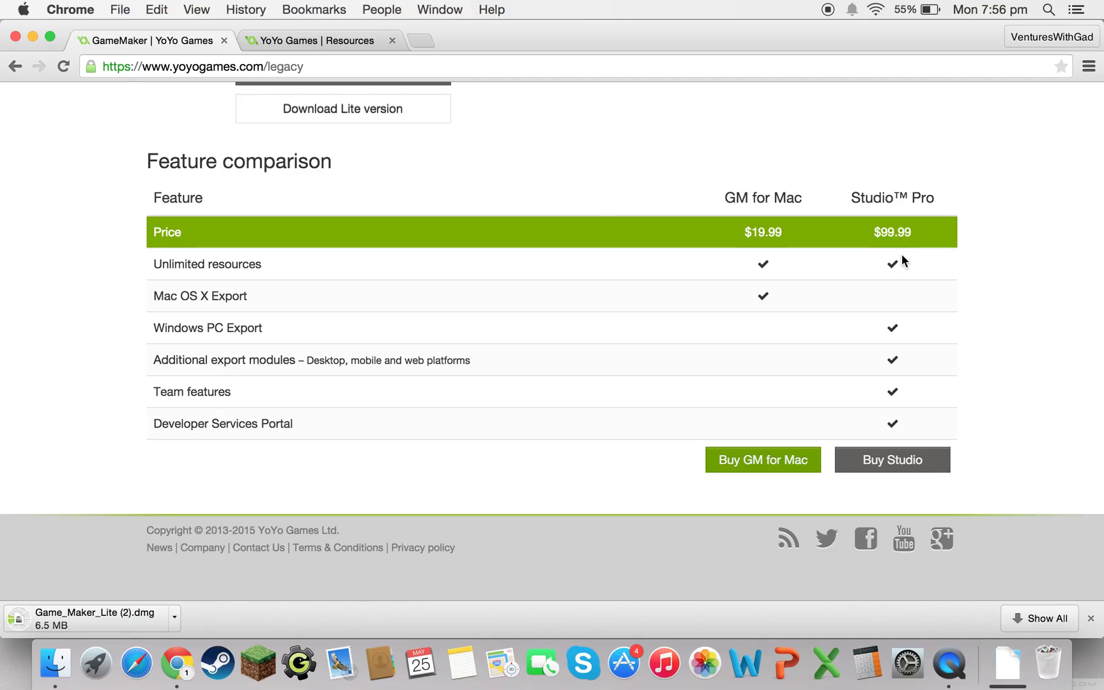
mouse_move(897, 252)
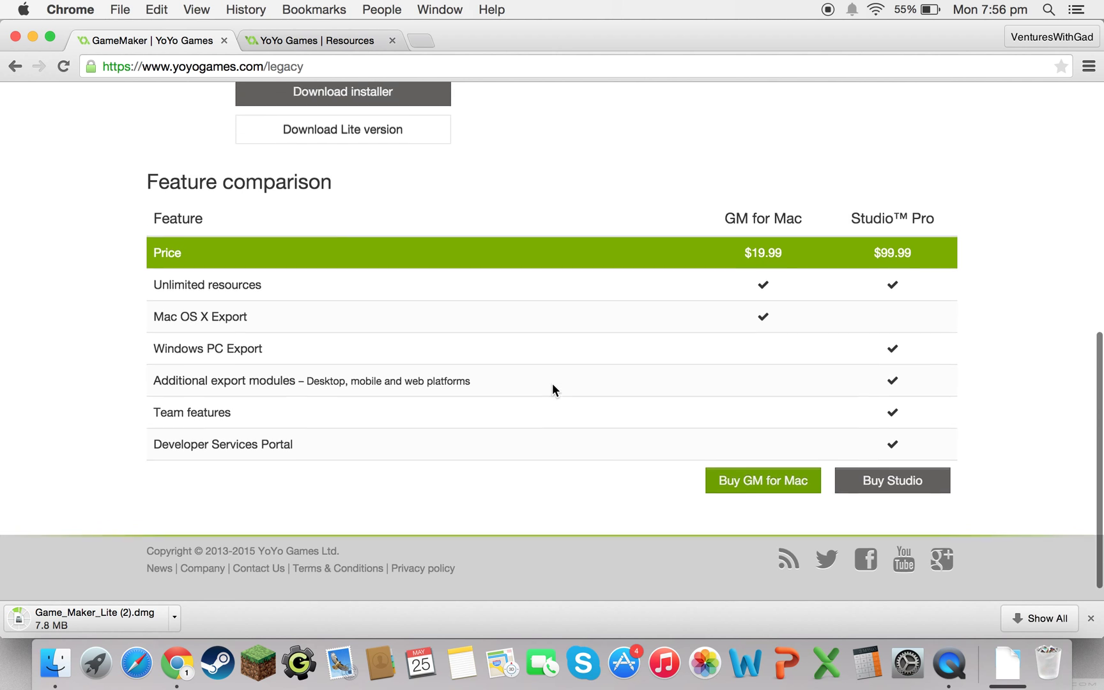
scroll("up", 3)
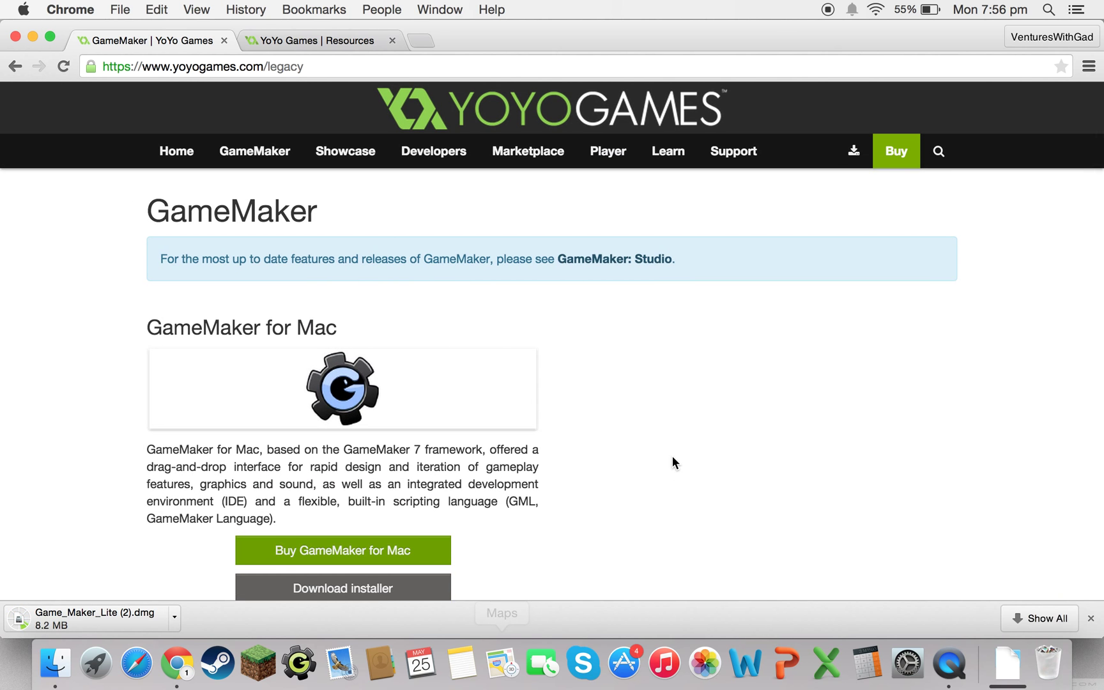
Step: Wait on the legacy page for the DMG download to finish, then switch to the desktop
scroll("down", 3)
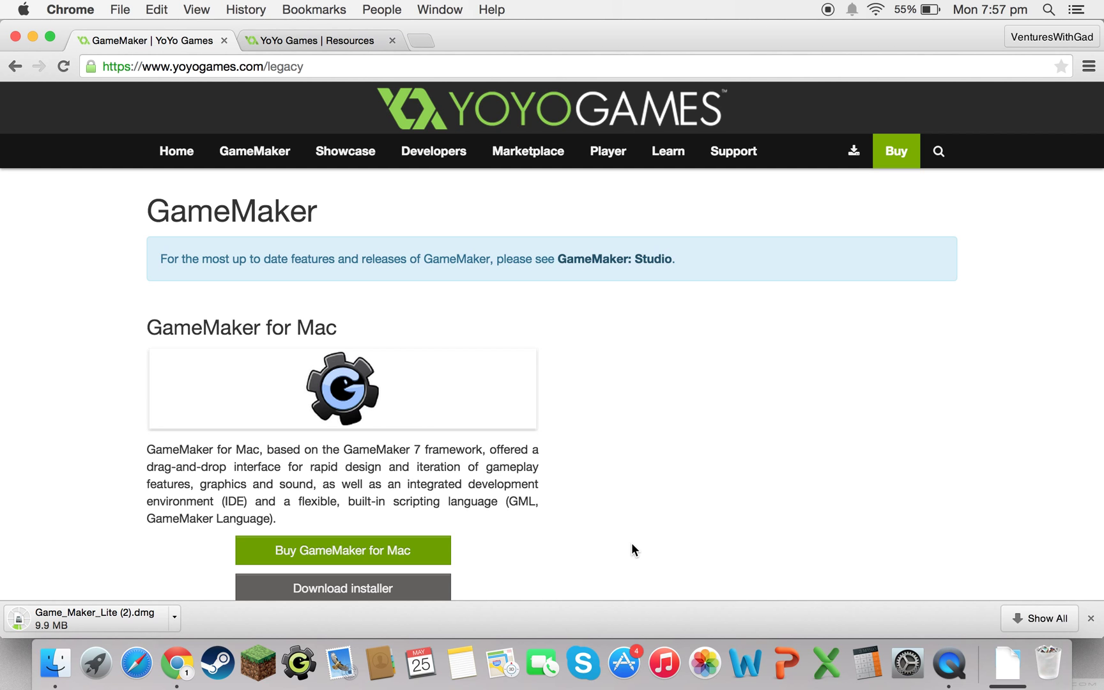
mouse_move(392, 401)
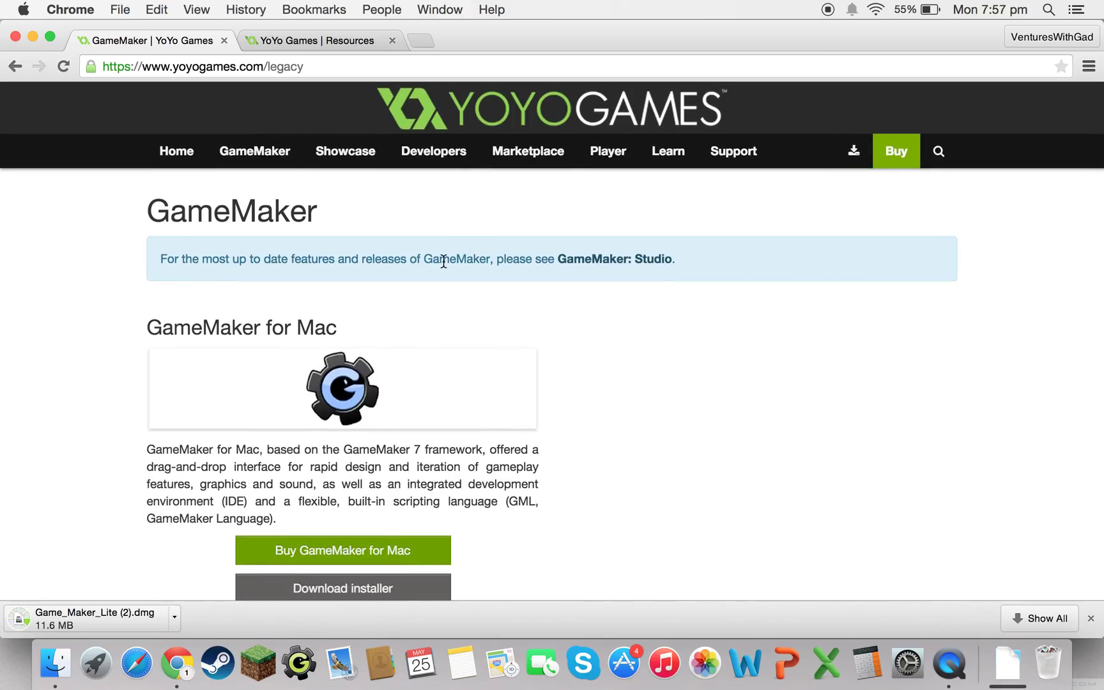
scroll("down", 3)
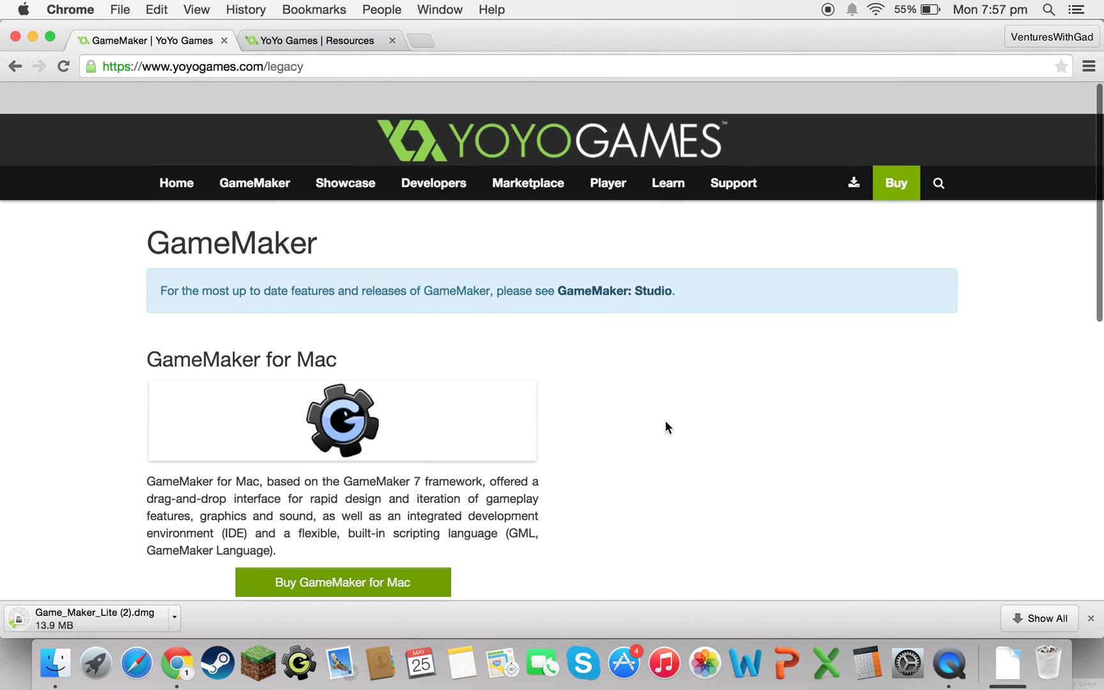
scroll("down", 3)
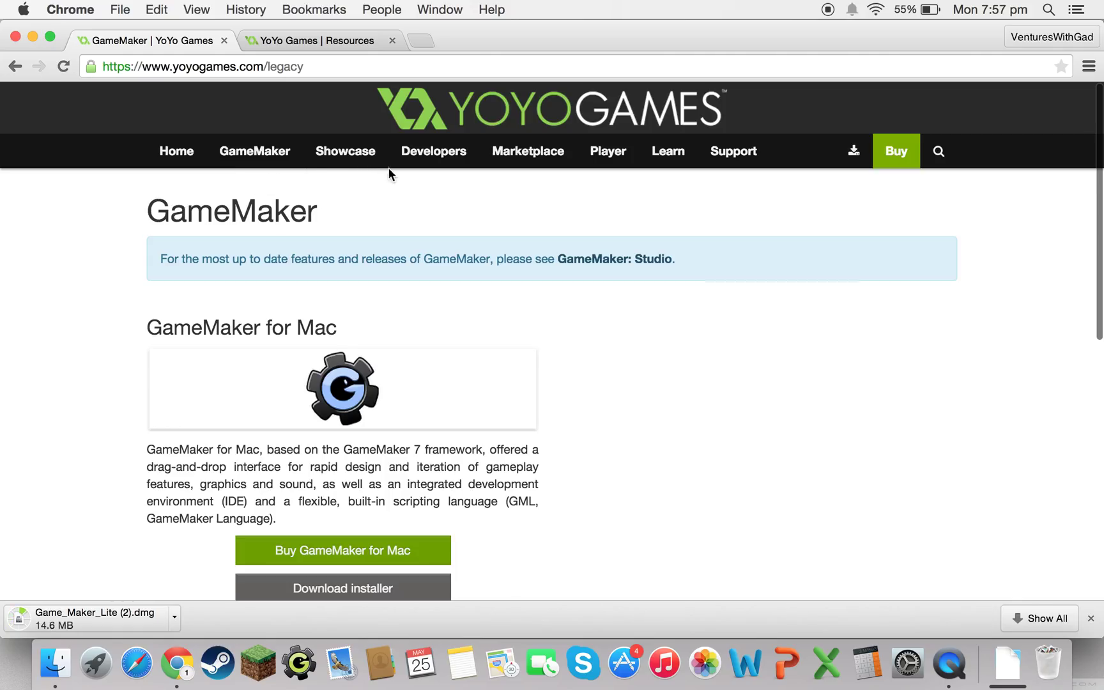
mouse_move(534, 146)
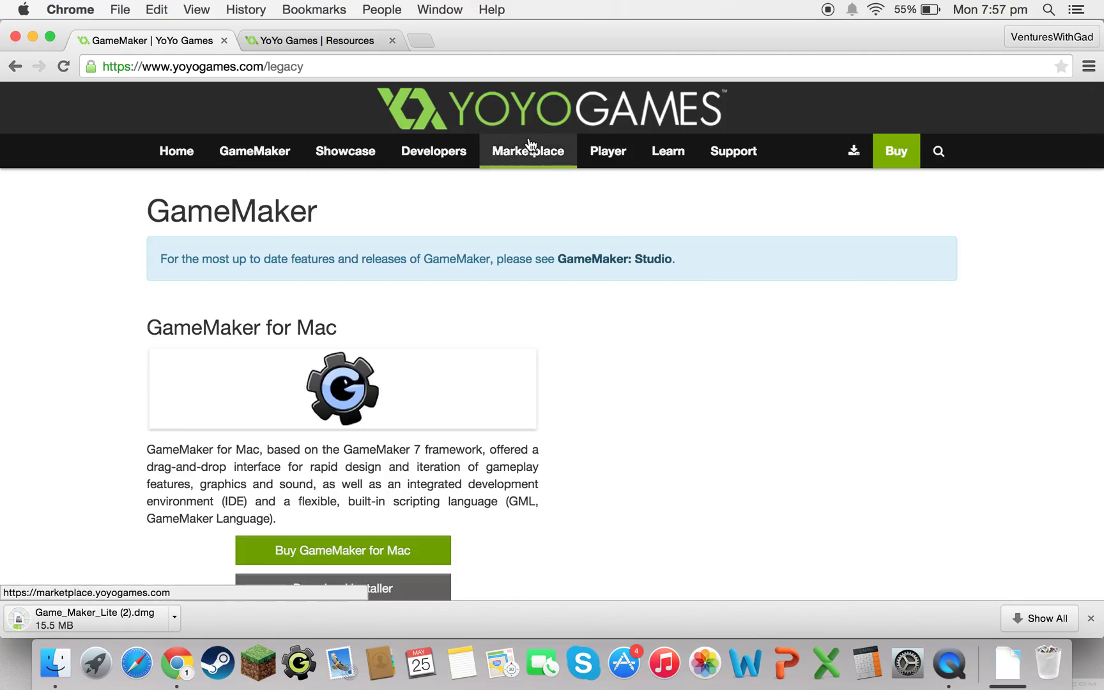
mouse_move(707, 135)
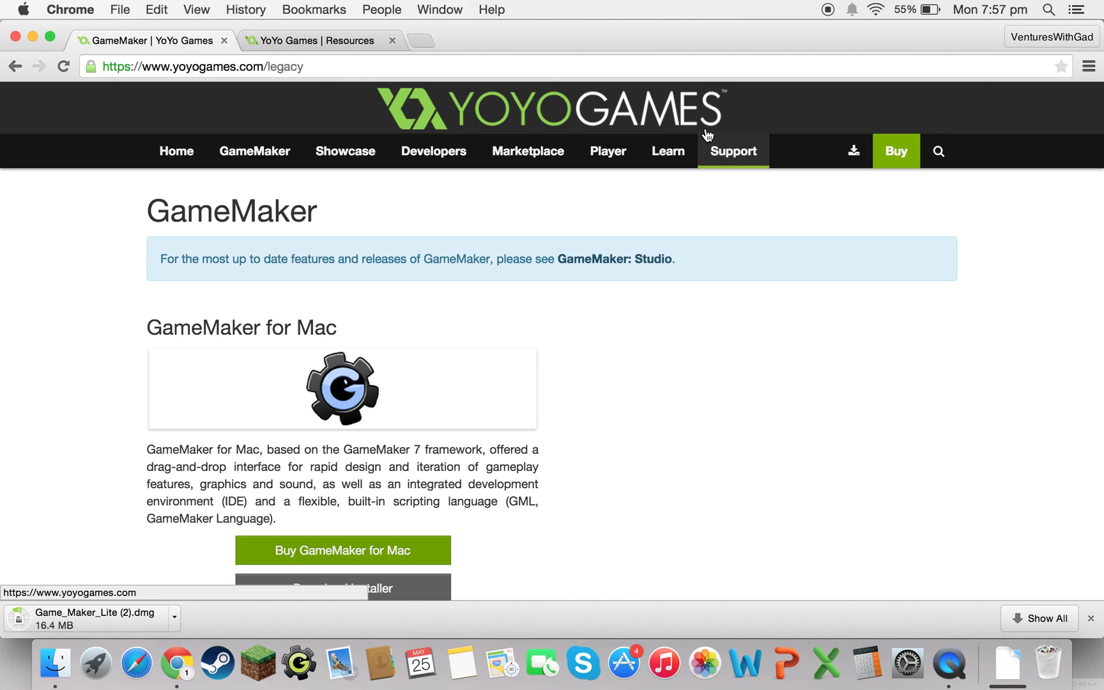
scroll("down", 3)
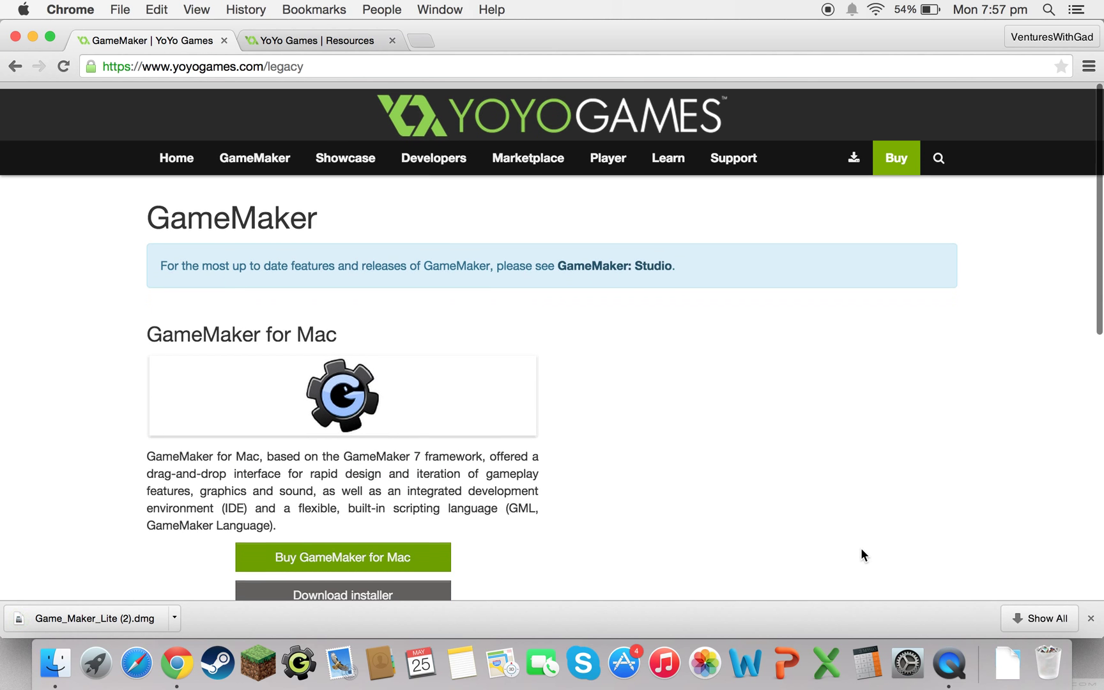
left_click(52, 667)
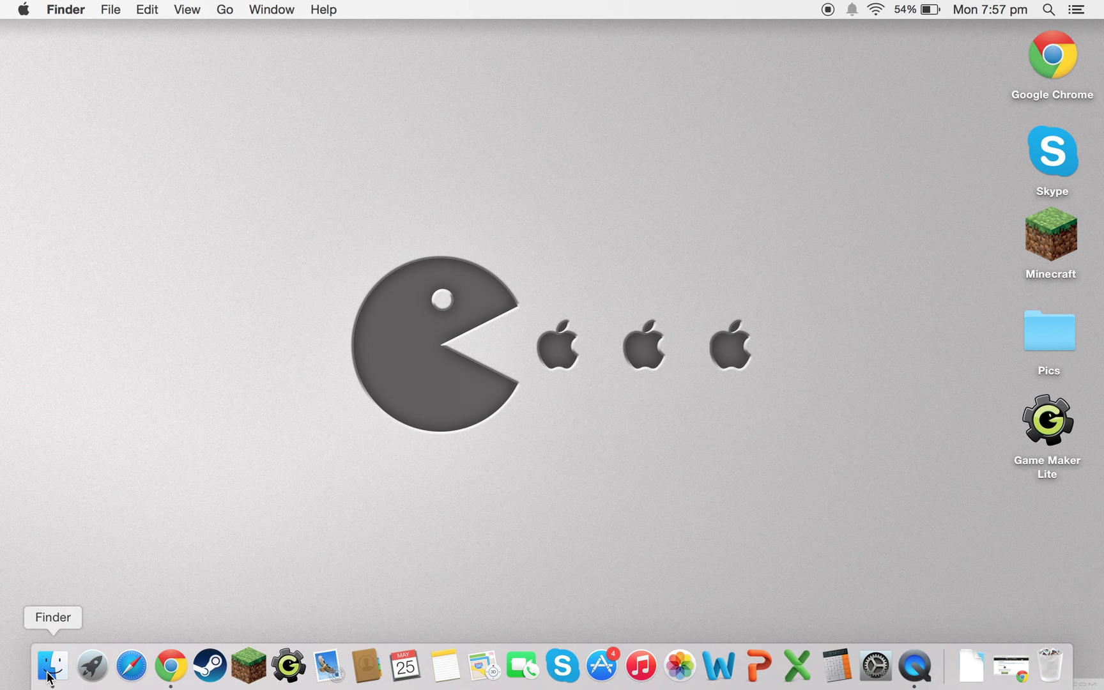
Step: Mount Game_Maker_Lite (2).dmg from the Downloads folder in Finder
left_click(51, 667)
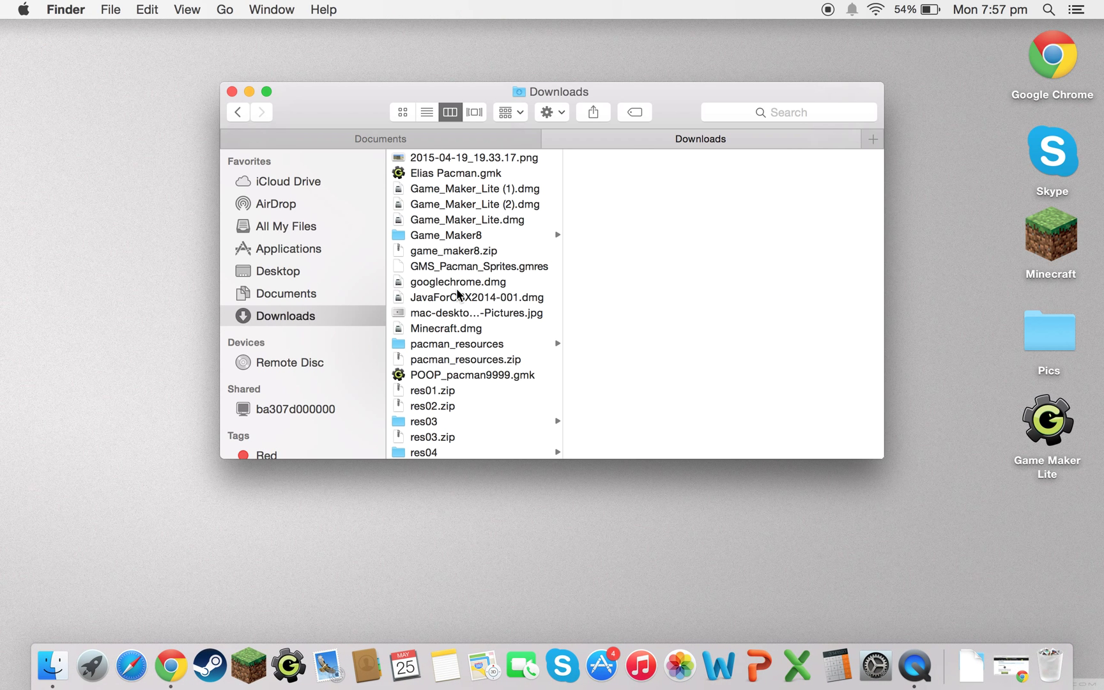
left_click(474, 200)
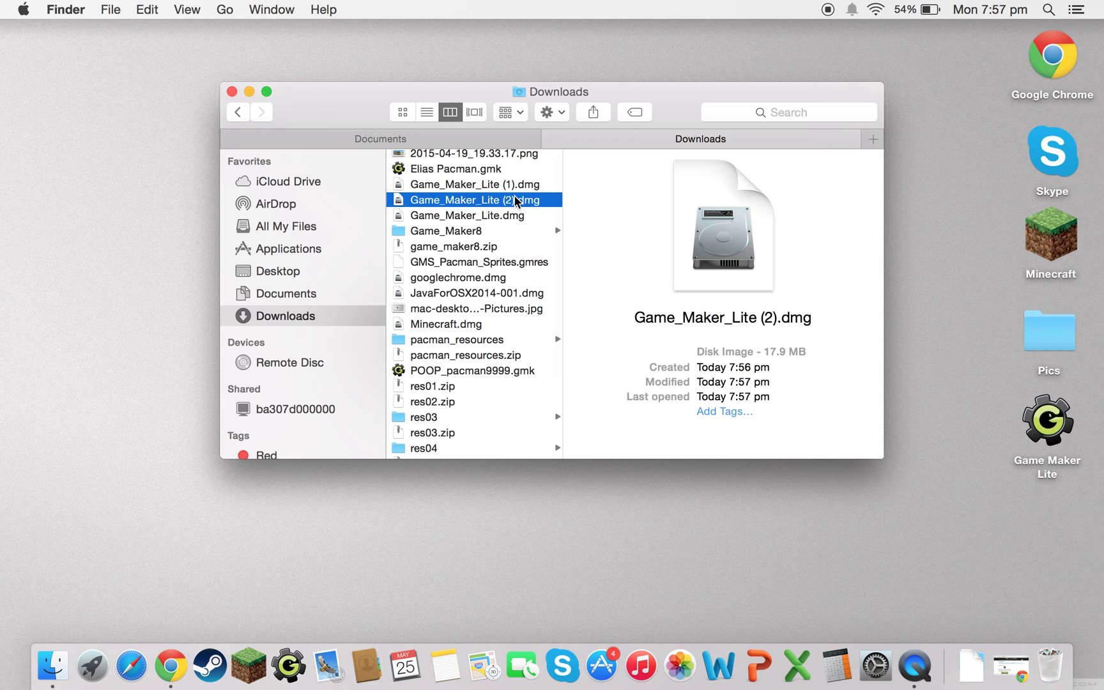
mouse_move(546, 204)
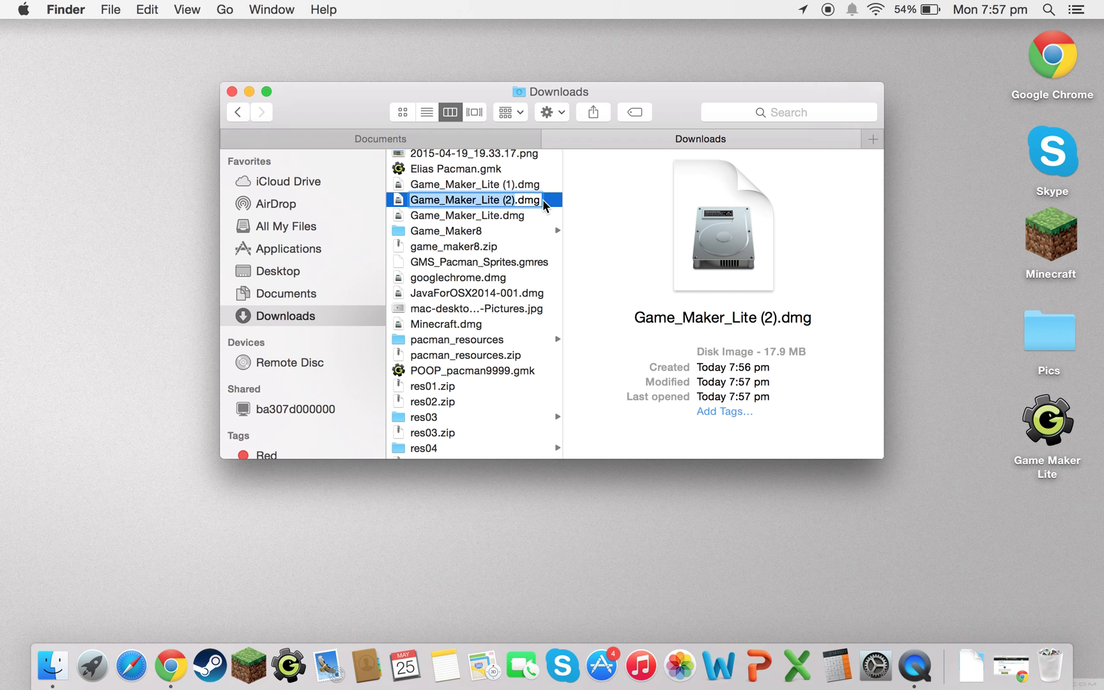
right_click(473, 199)
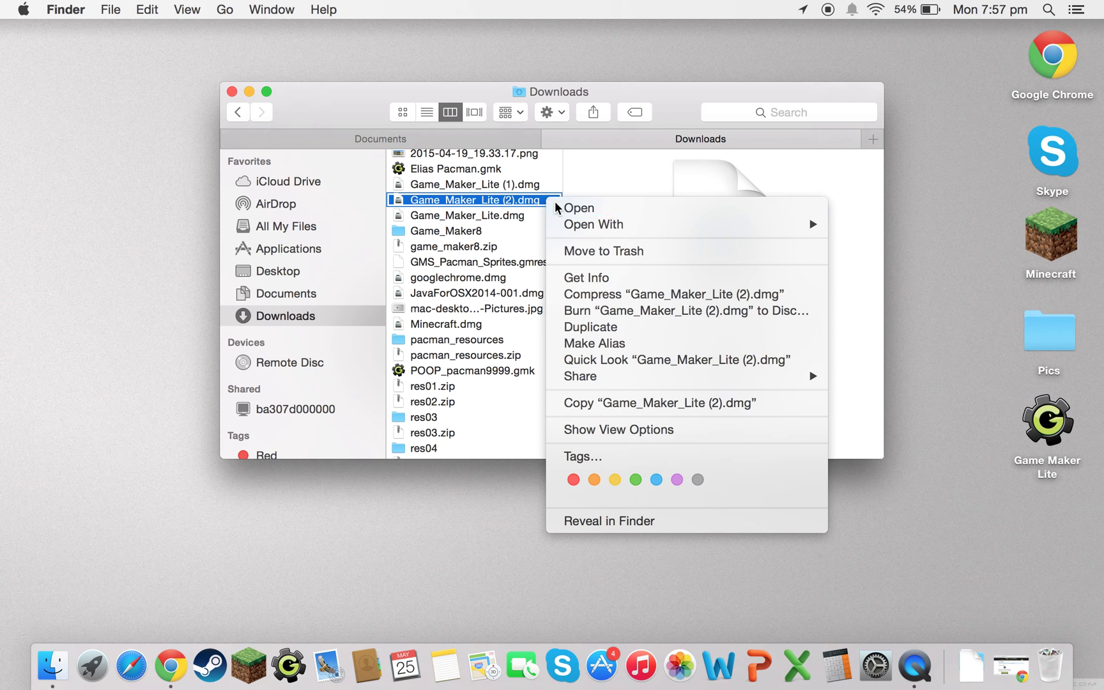
left_click(579, 208)
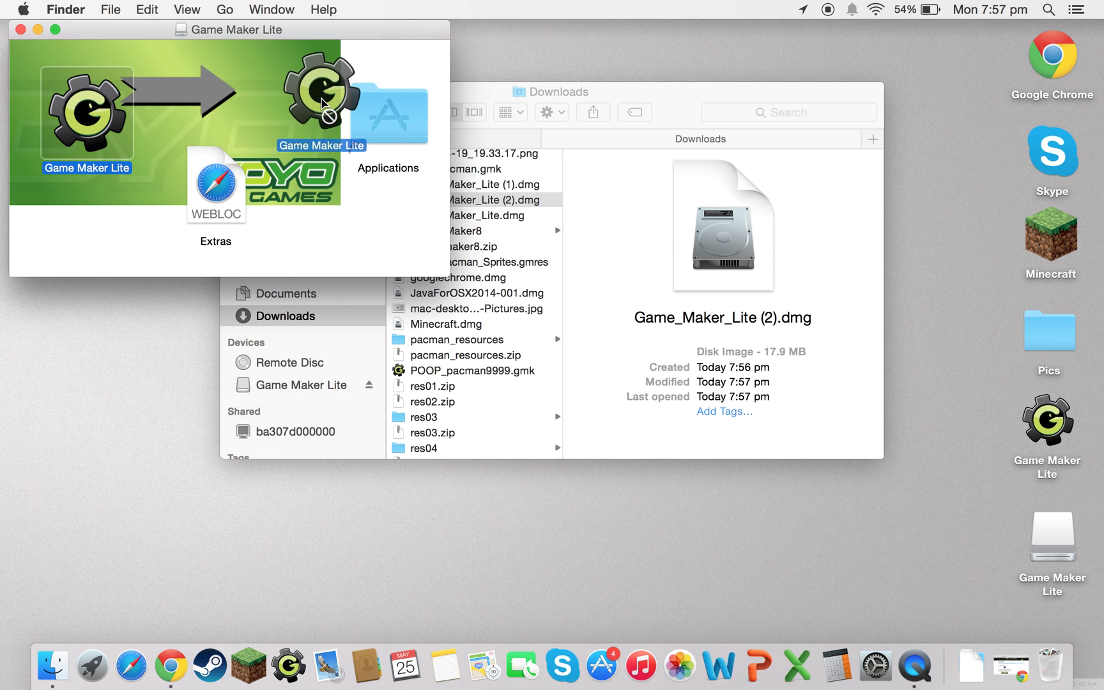
Step: Copy Game Maker Lite into Applications, replacing the old copy, and reopen the mounted disk
left_click_drag(317, 106, 387, 106)
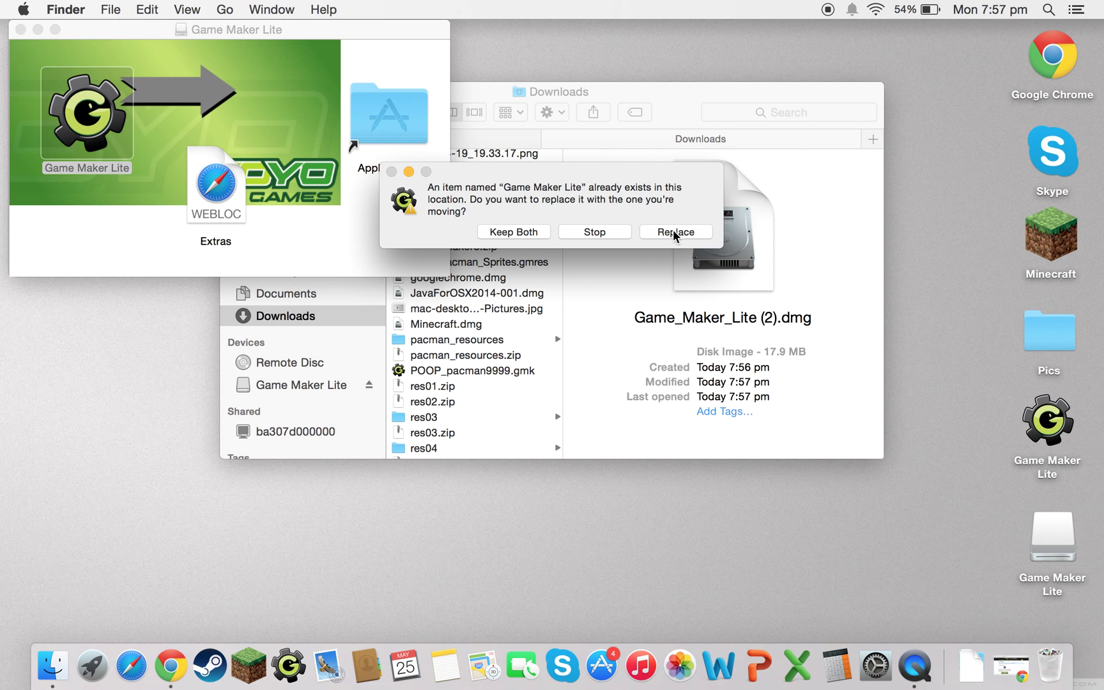
left_click(675, 231)
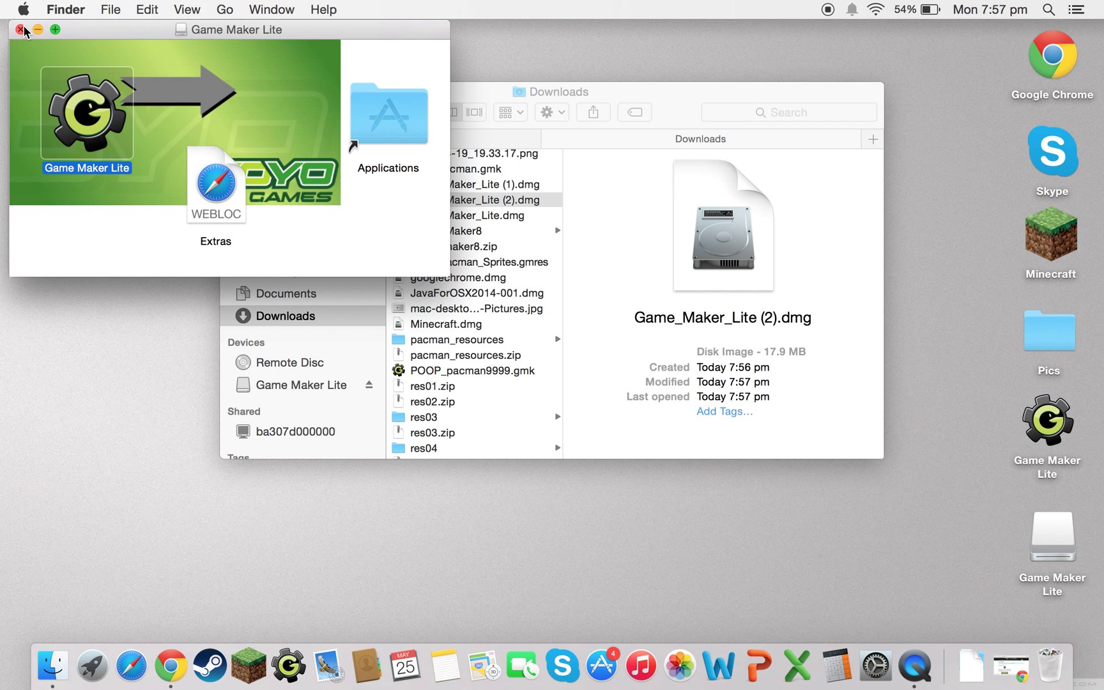
left_click(21, 29)
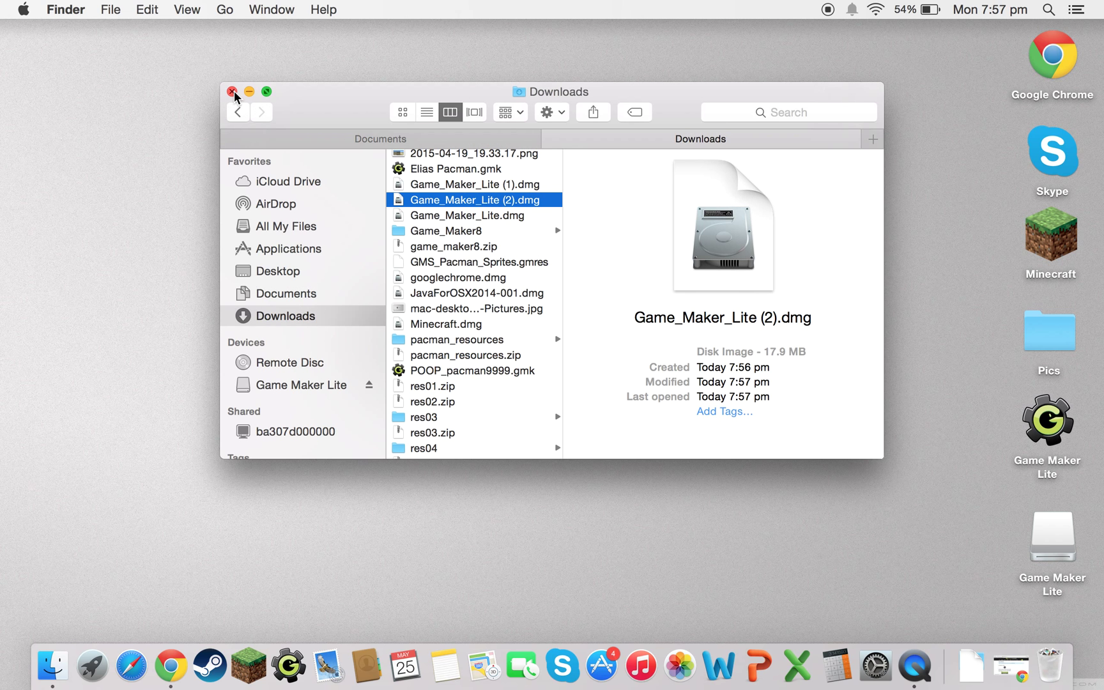
left_click(231, 92)
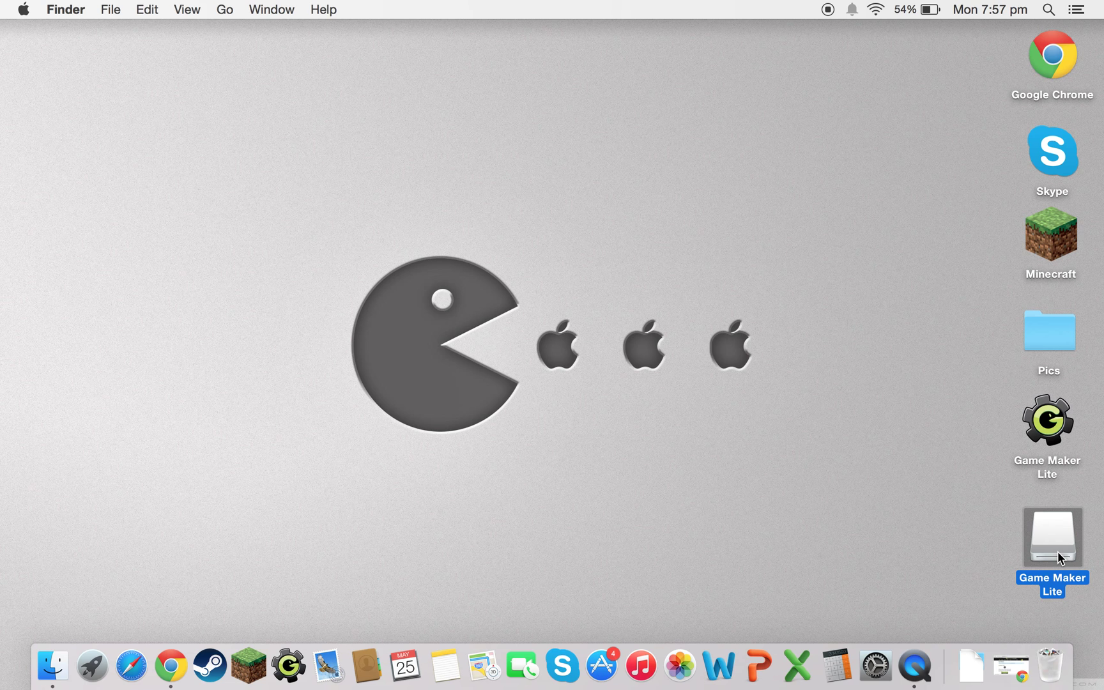
double_click(1052, 536)
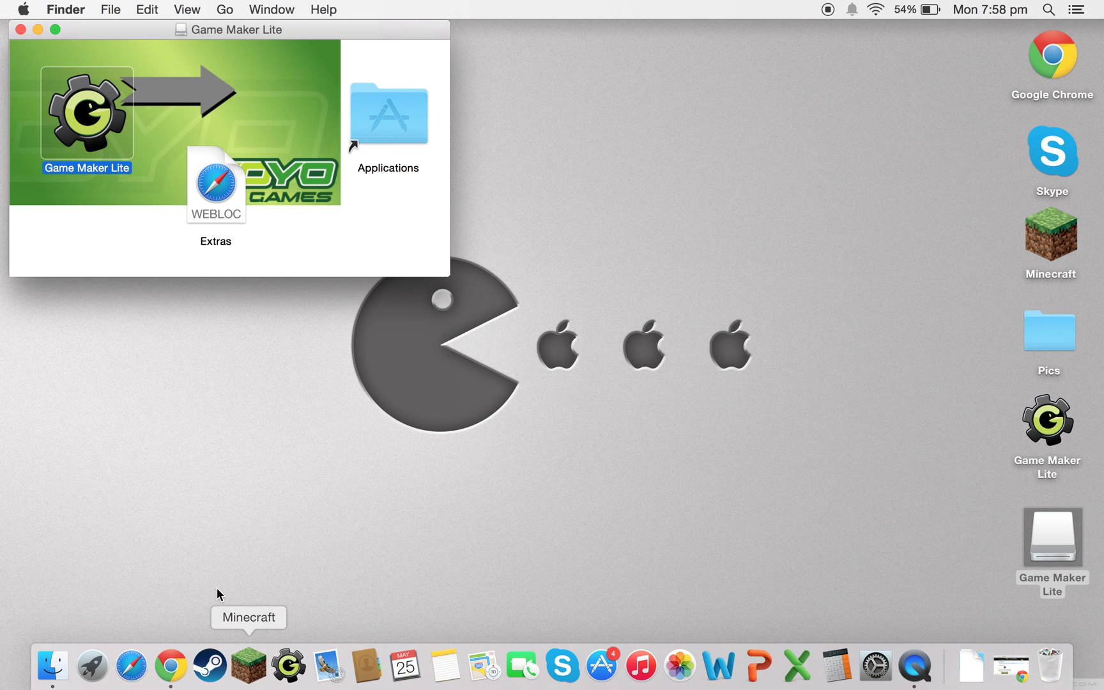
Step: Launch Game Maker Lite, start the trial and dismiss the news window
left_click(28, 31)
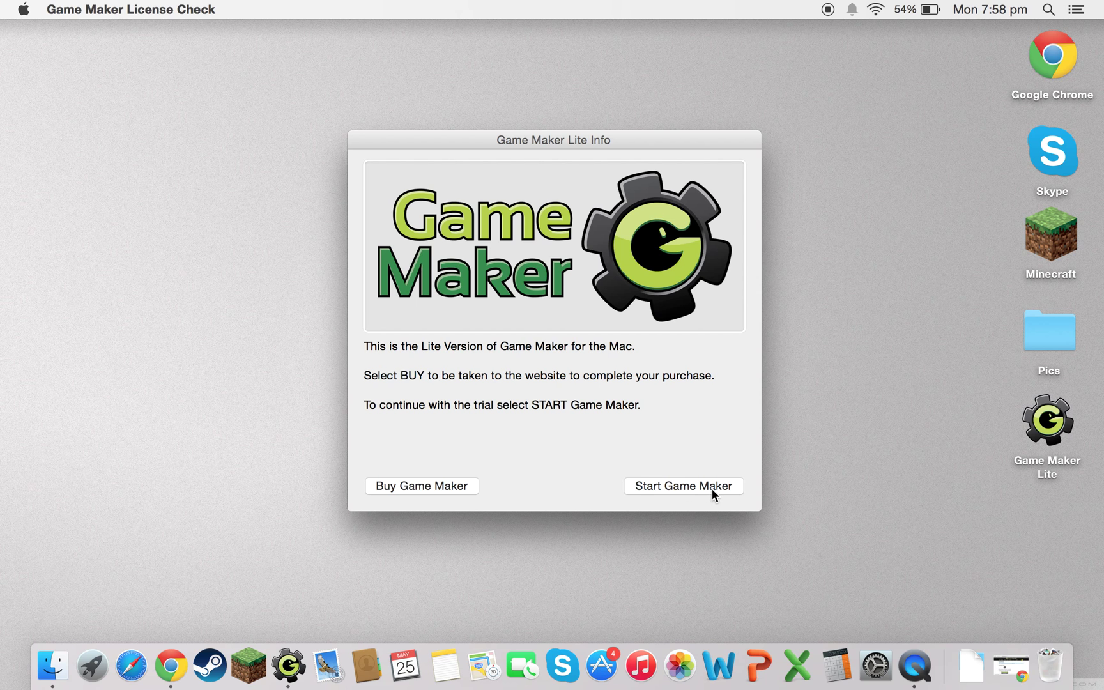
left_click(683, 485)
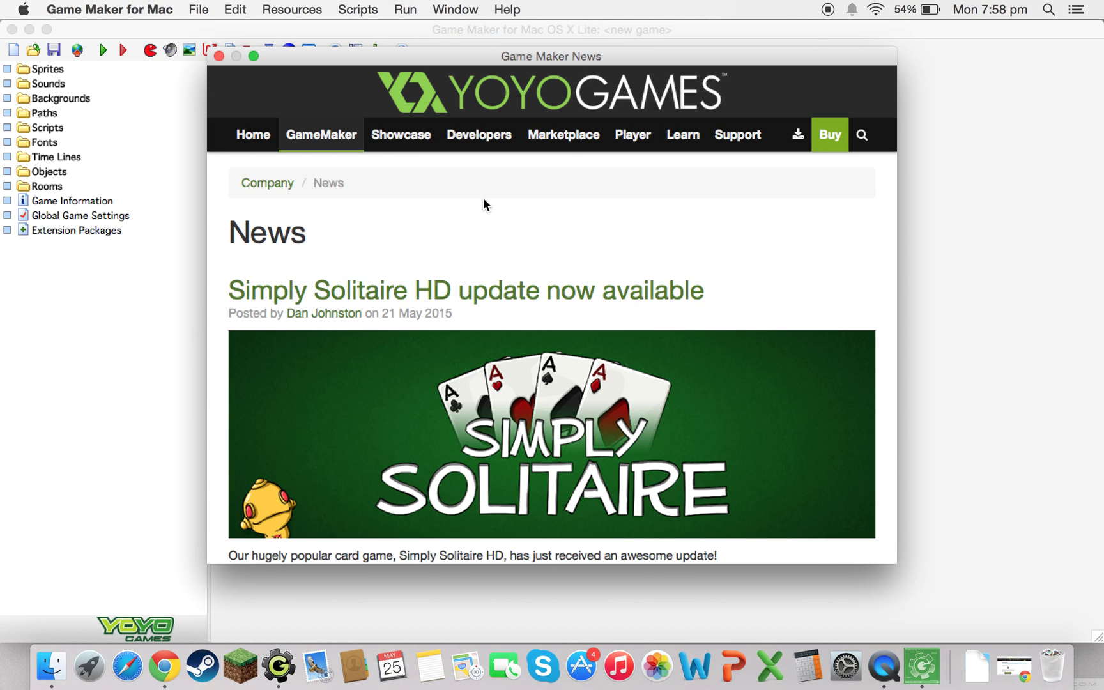
mouse_move(218, 57)
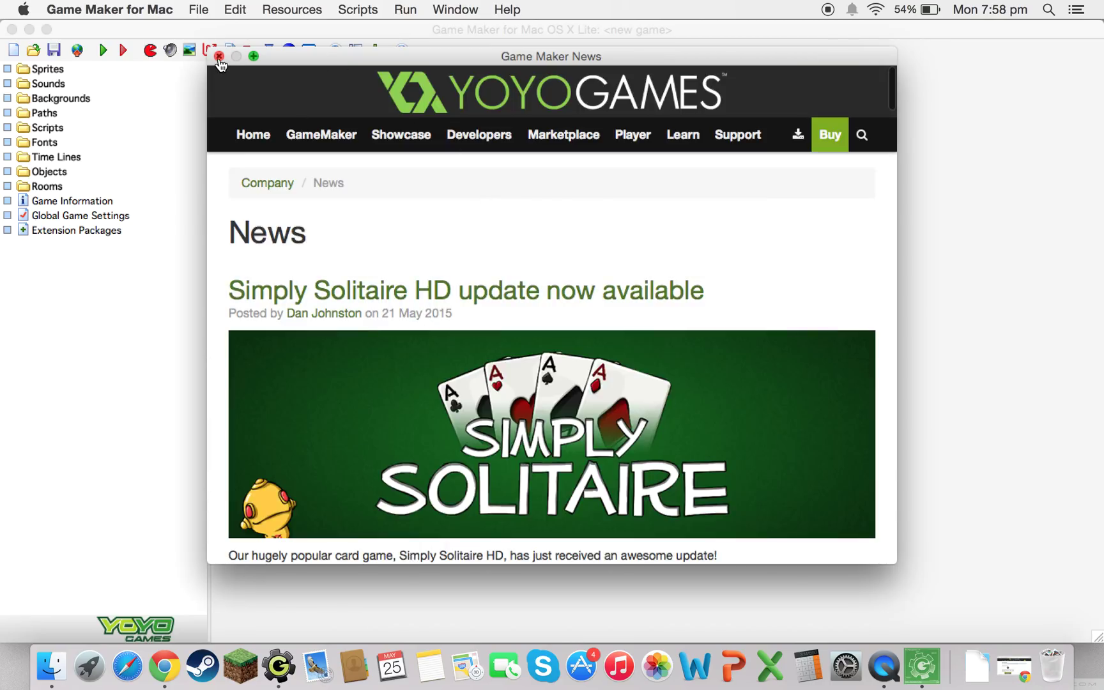
left_click(218, 53)
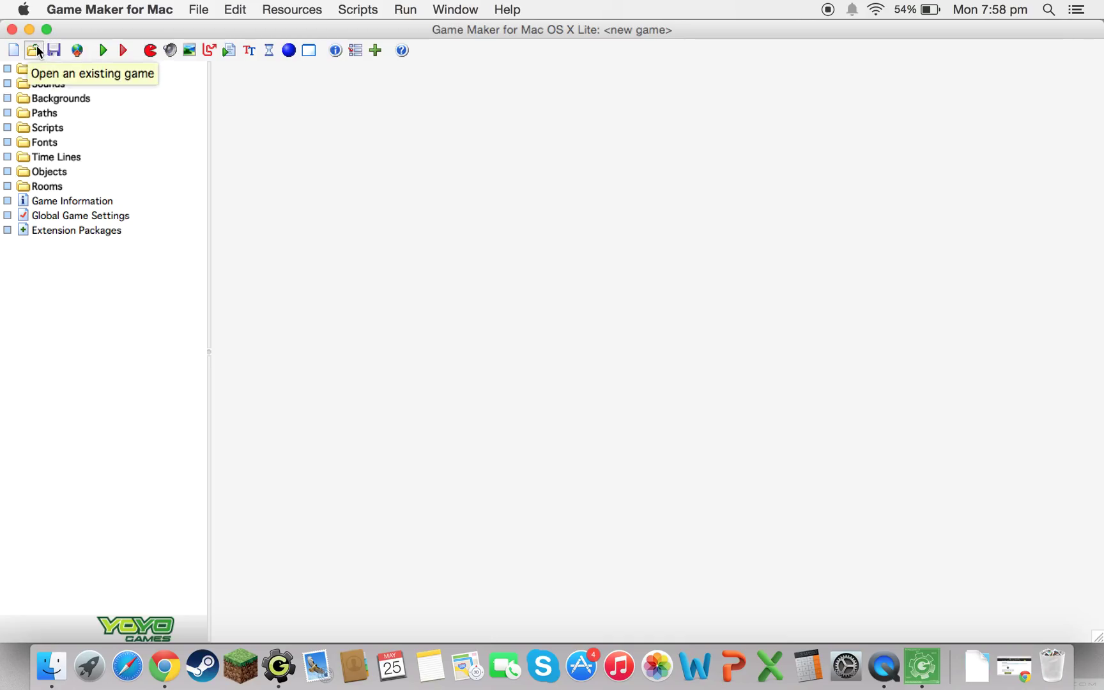
mouse_move(53, 82)
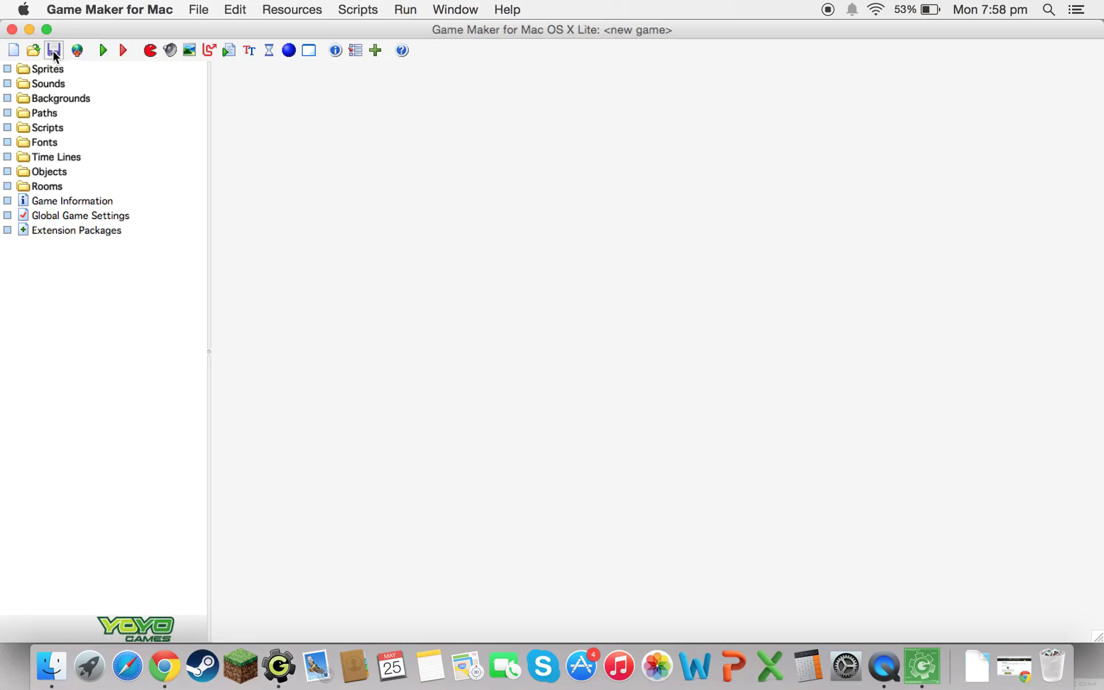
mouse_move(44, 70)
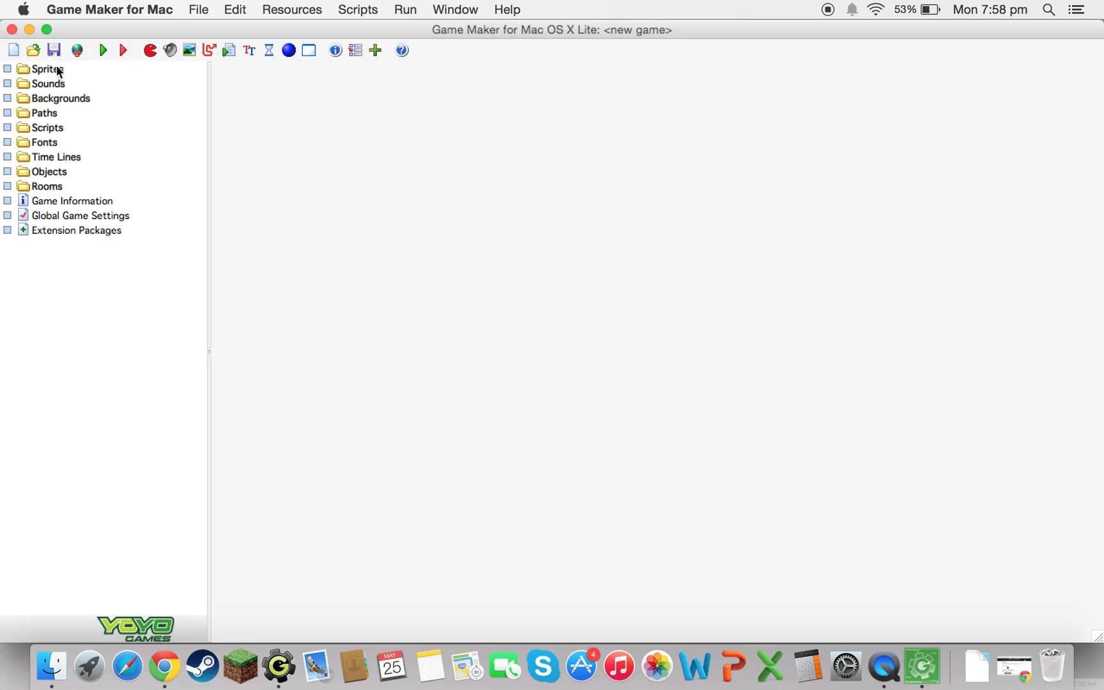
mouse_move(121, 48)
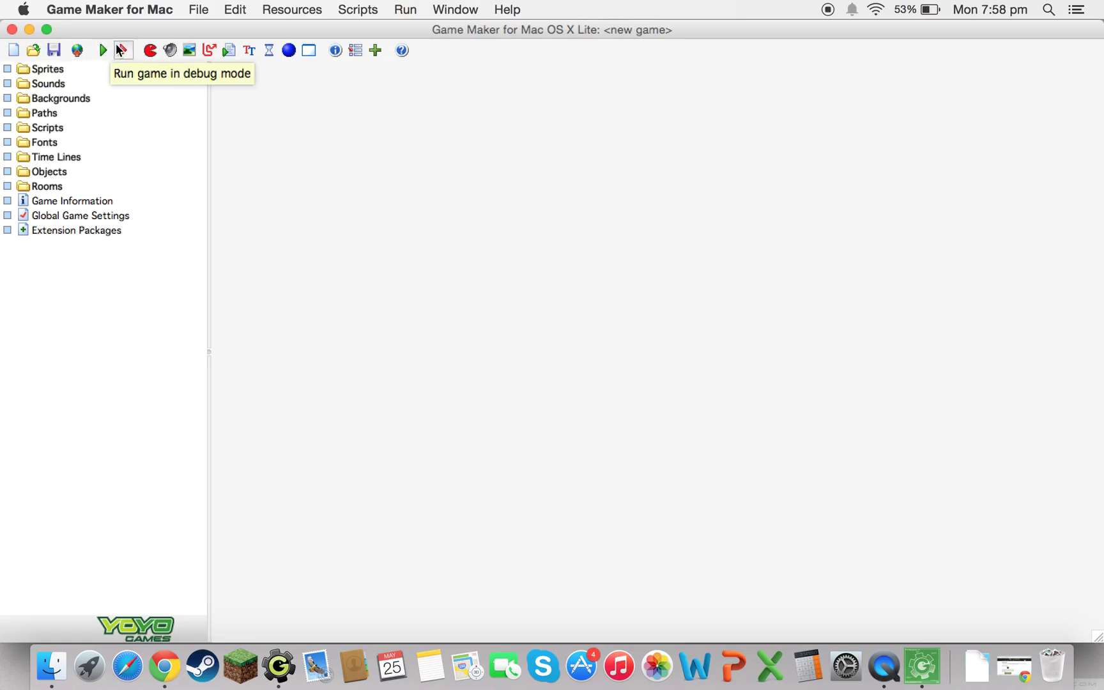
mouse_move(150, 52)
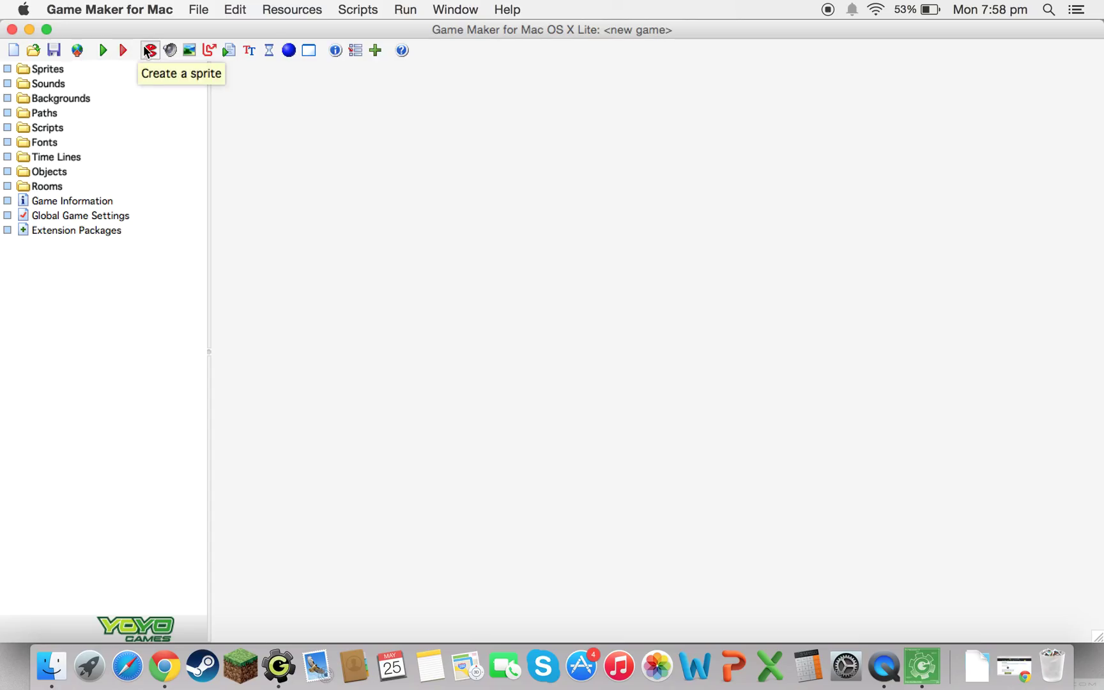
mouse_move(228, 56)
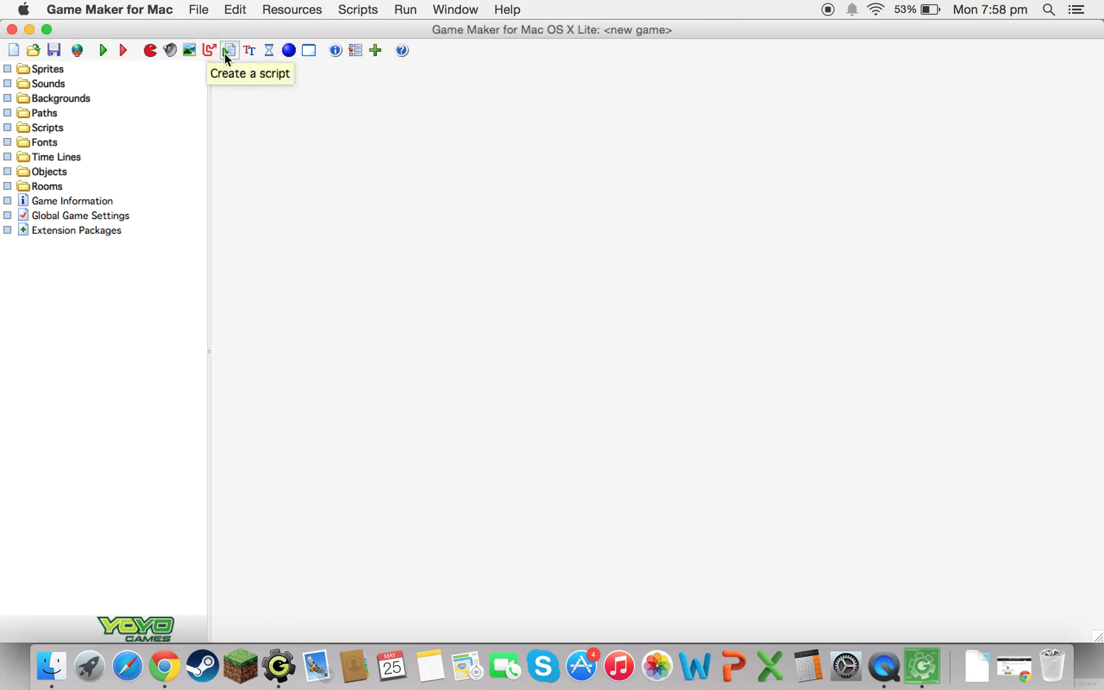
mouse_move(169, 51)
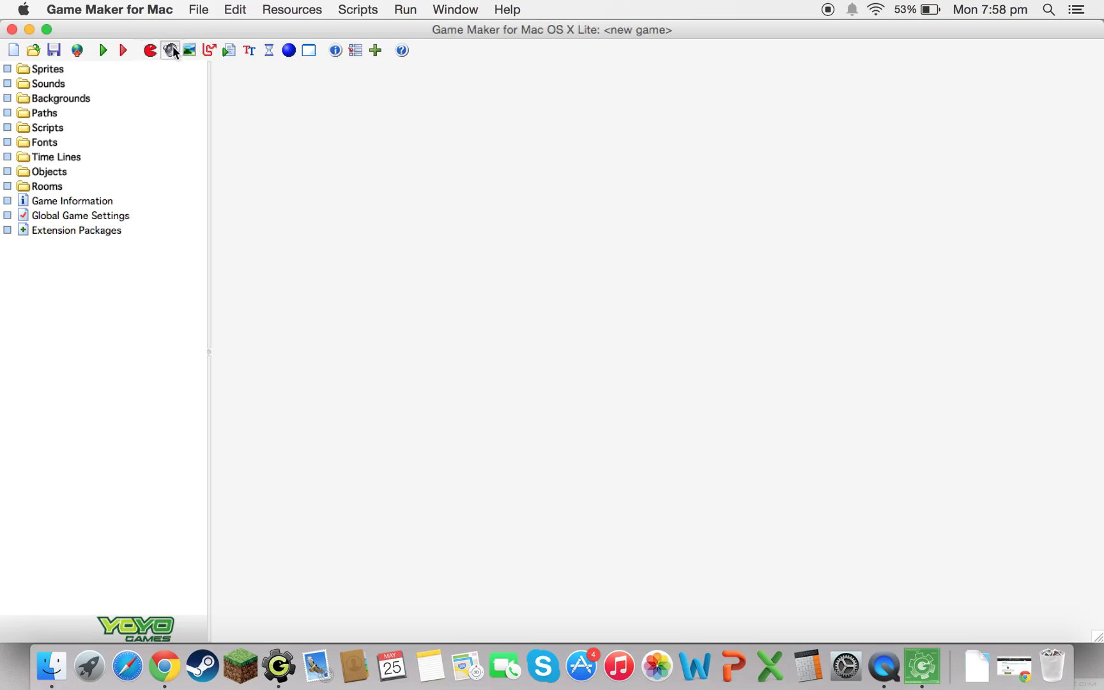
Step: Show the right-click actions for the Sprites resource group
right_click(39, 69)
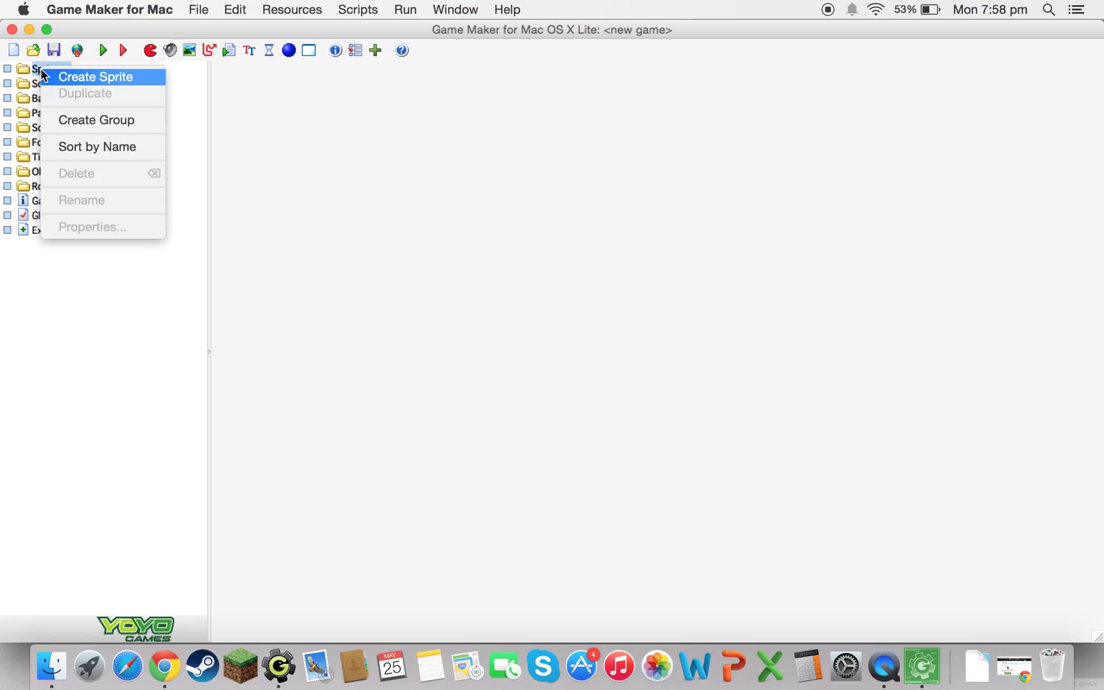
Step: Create a sprite named spr_man and close its properties without saving
left_click(96, 77)
type("spr_")
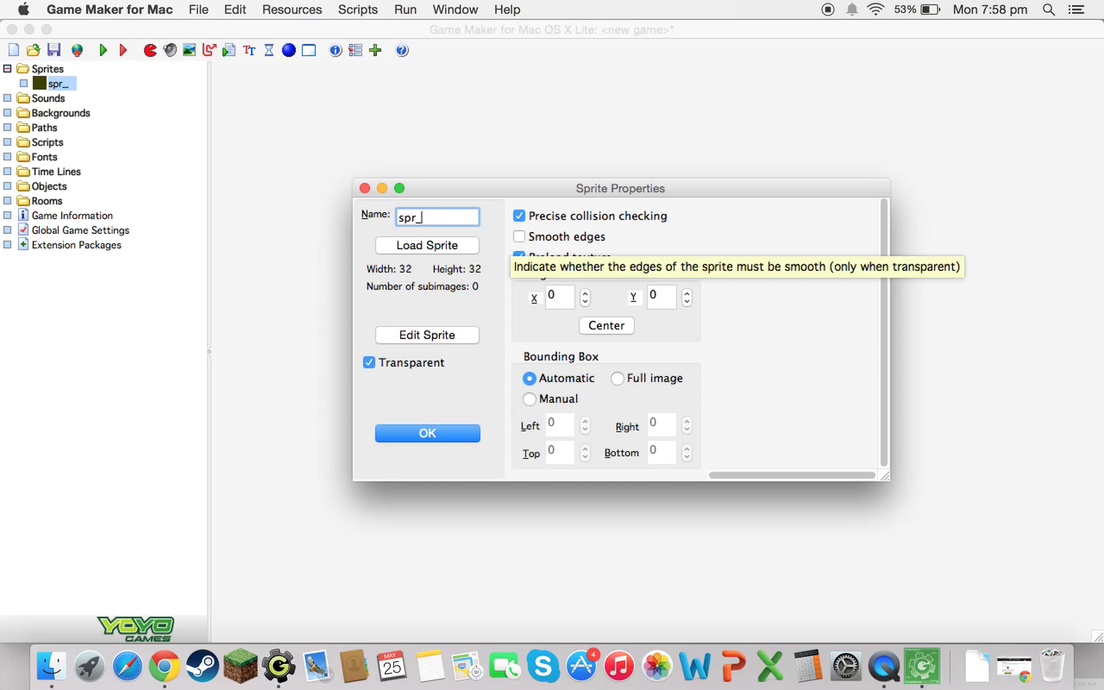
type("man")
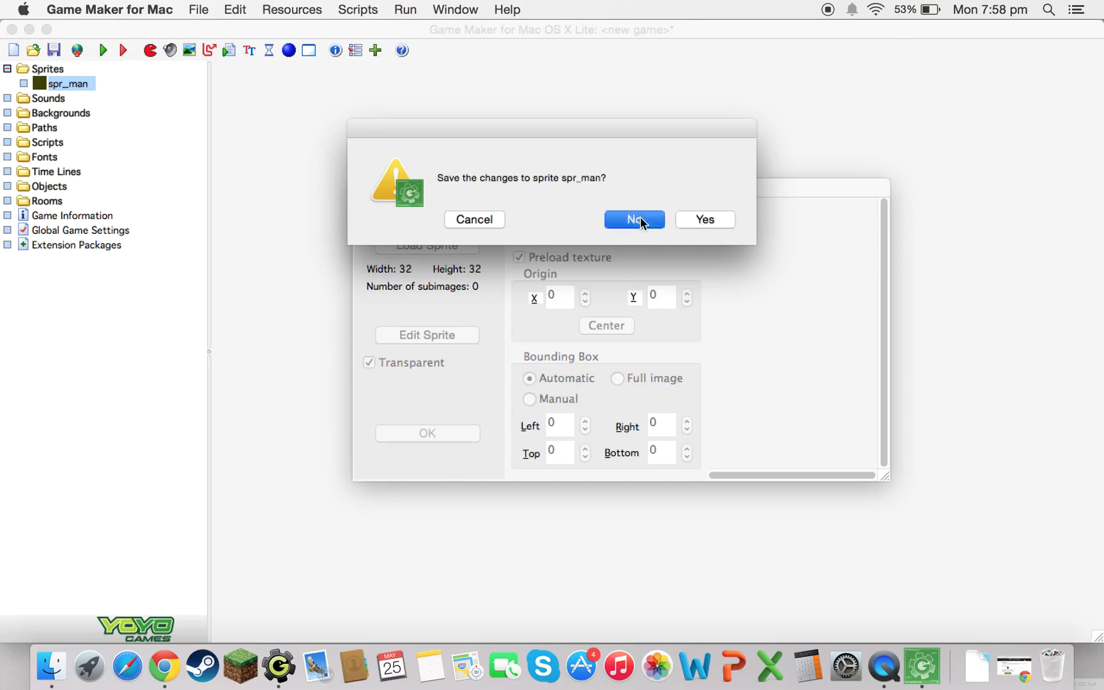
left_click(633, 220)
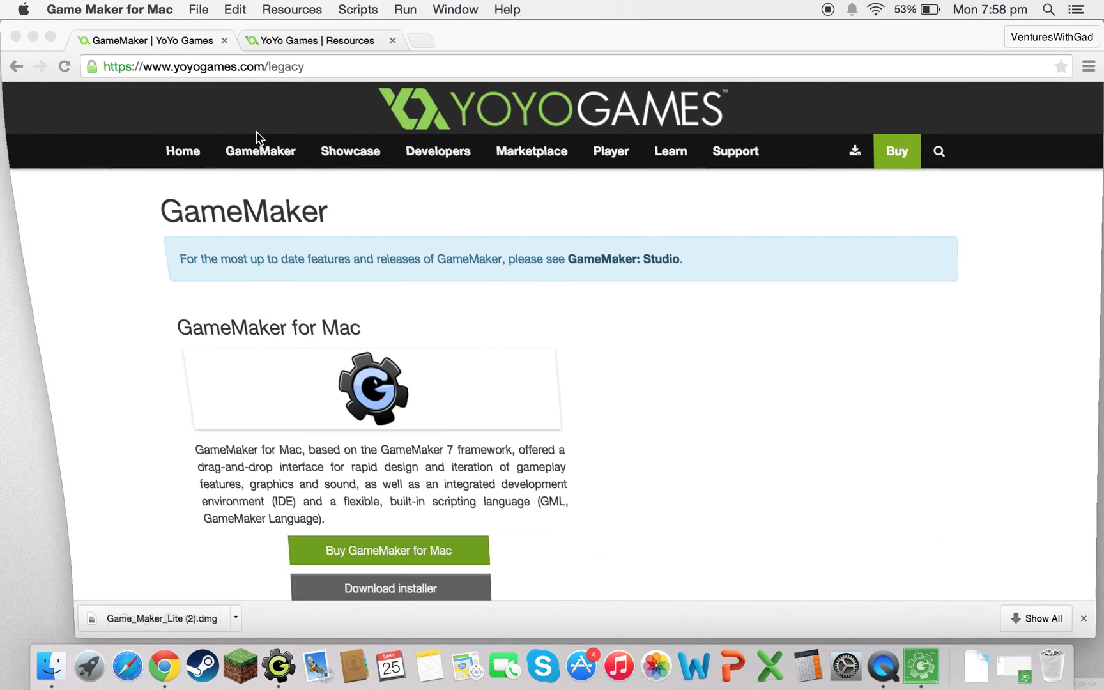
Step: Show the YoYo Games Resources page scrolled to its resource packs, closing the extra tab
left_click(322, 41)
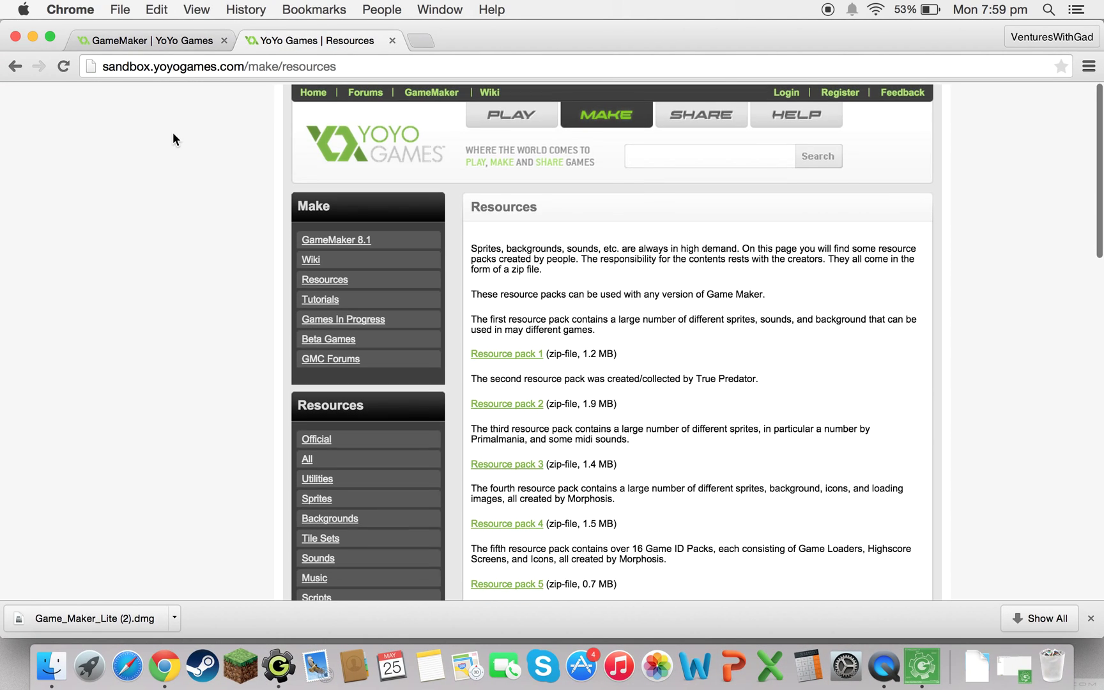
scroll("down", 3)
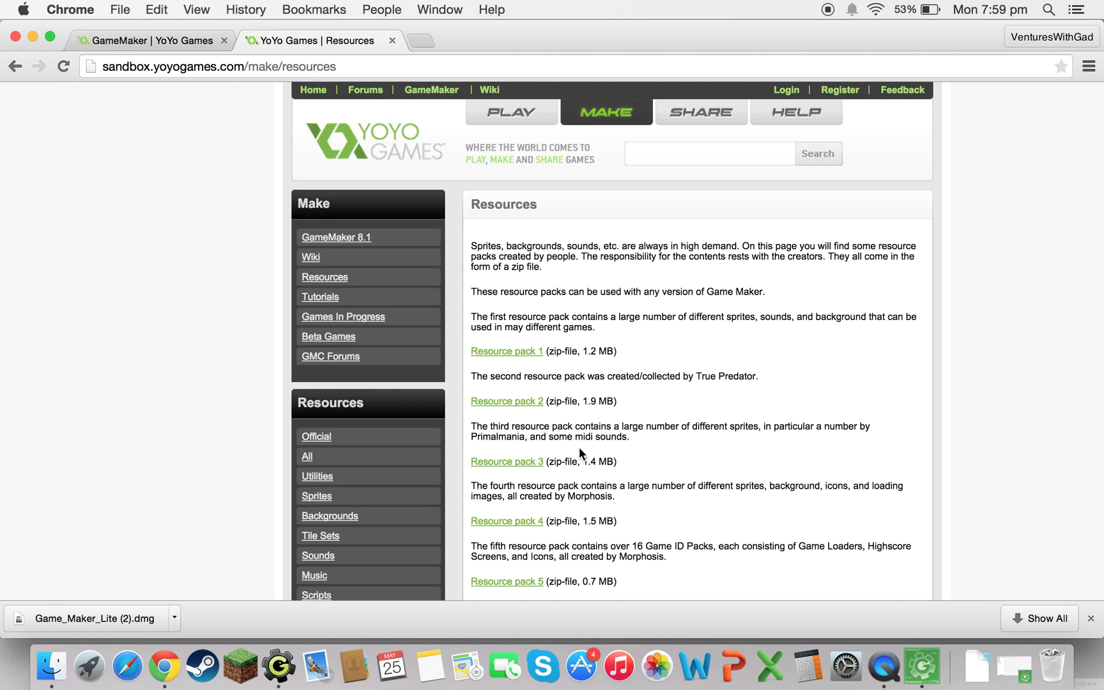
scroll("down", 3)
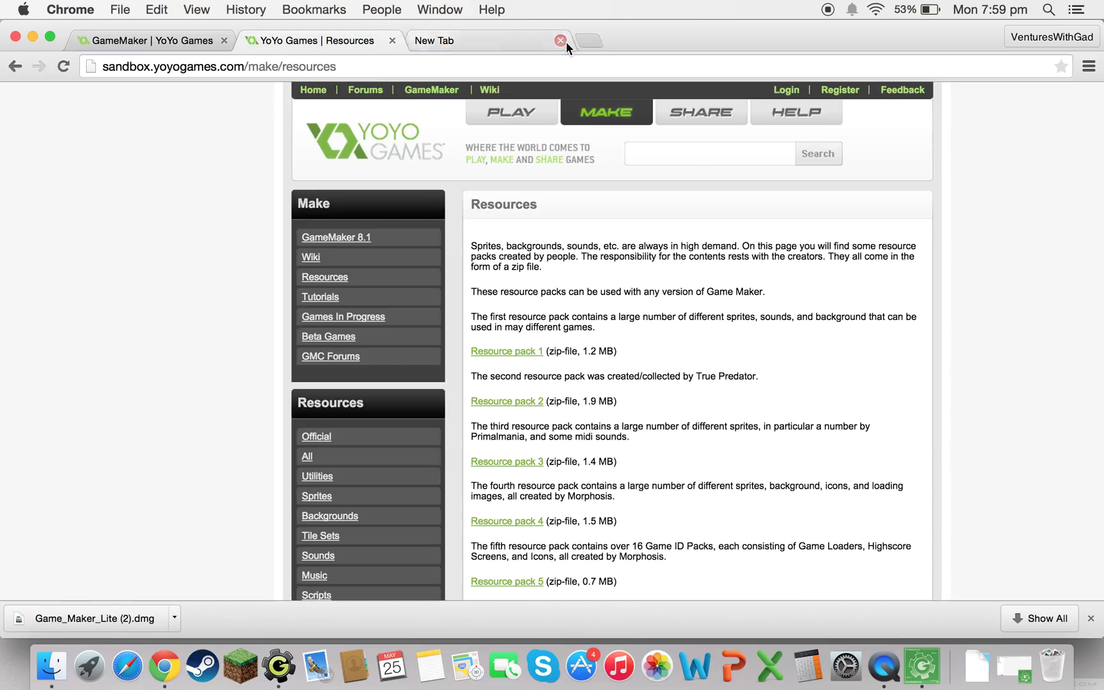
left_click(559, 41)
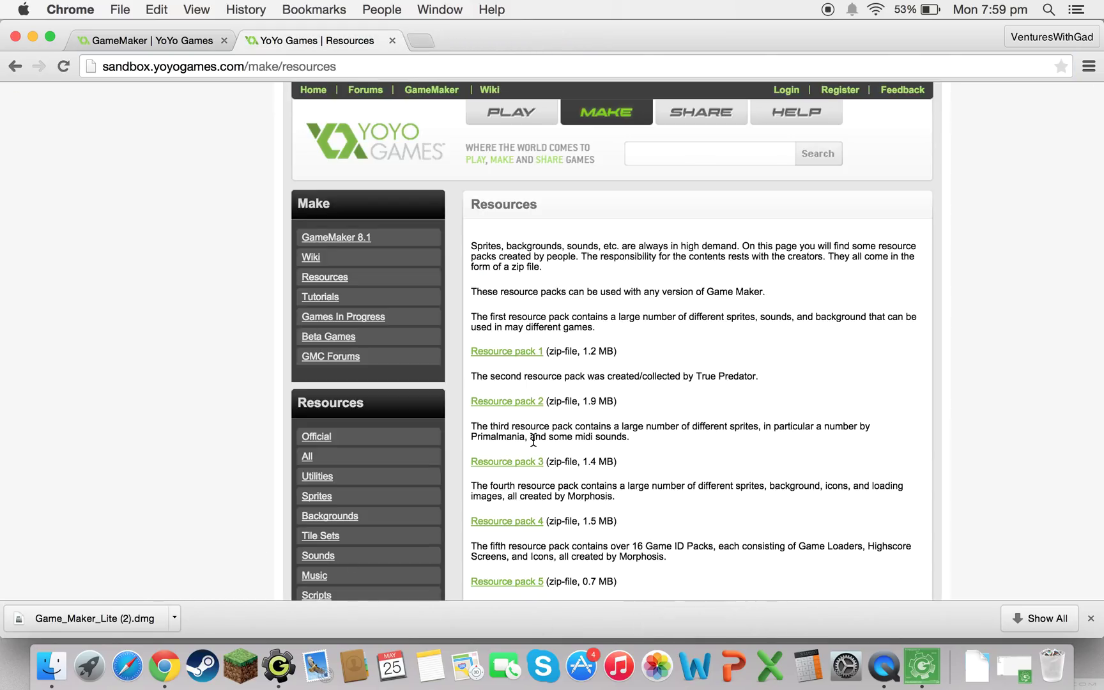
mouse_move(492, 410)
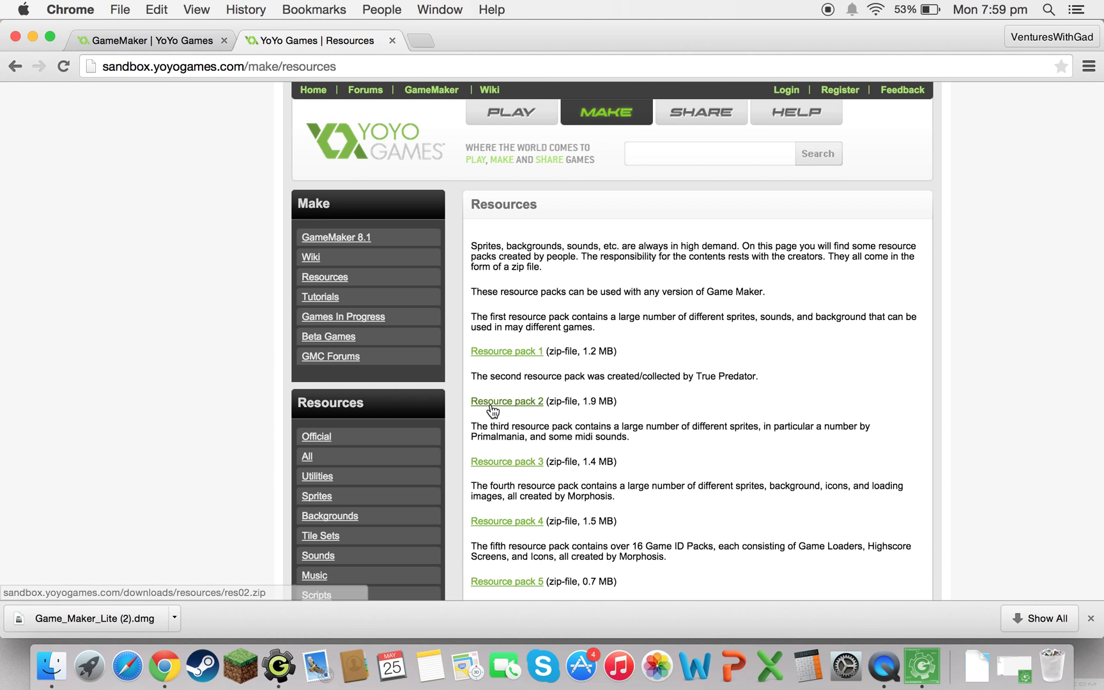
scroll("down", 3)
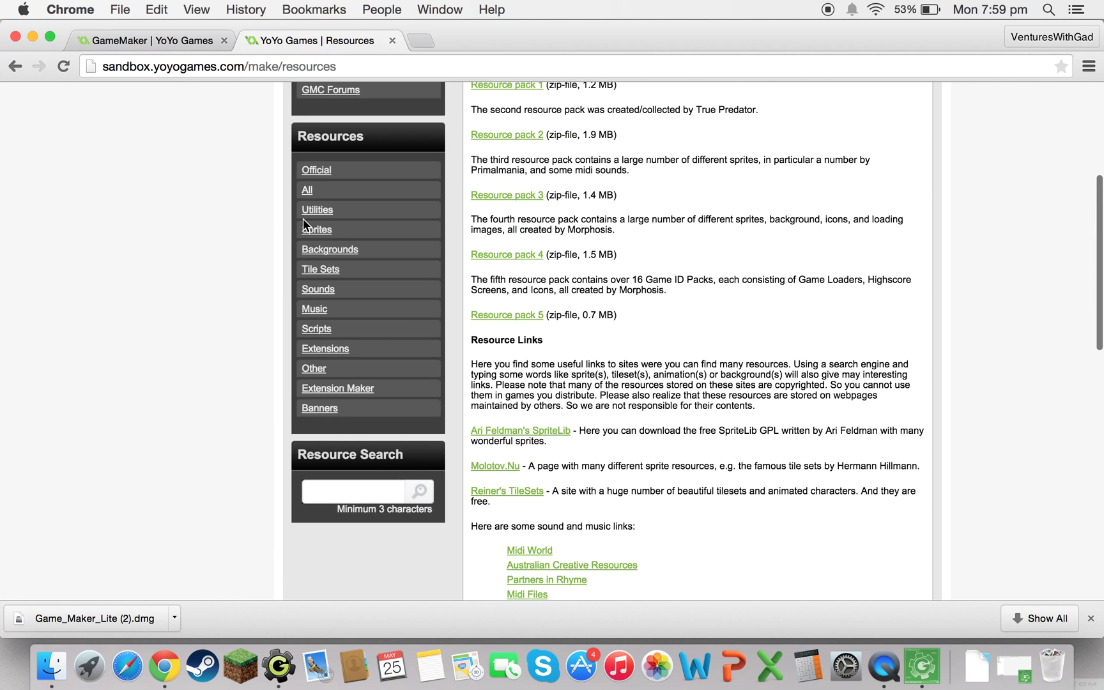
Step: Open the Official resources category listing community sprites
left_click(317, 230)
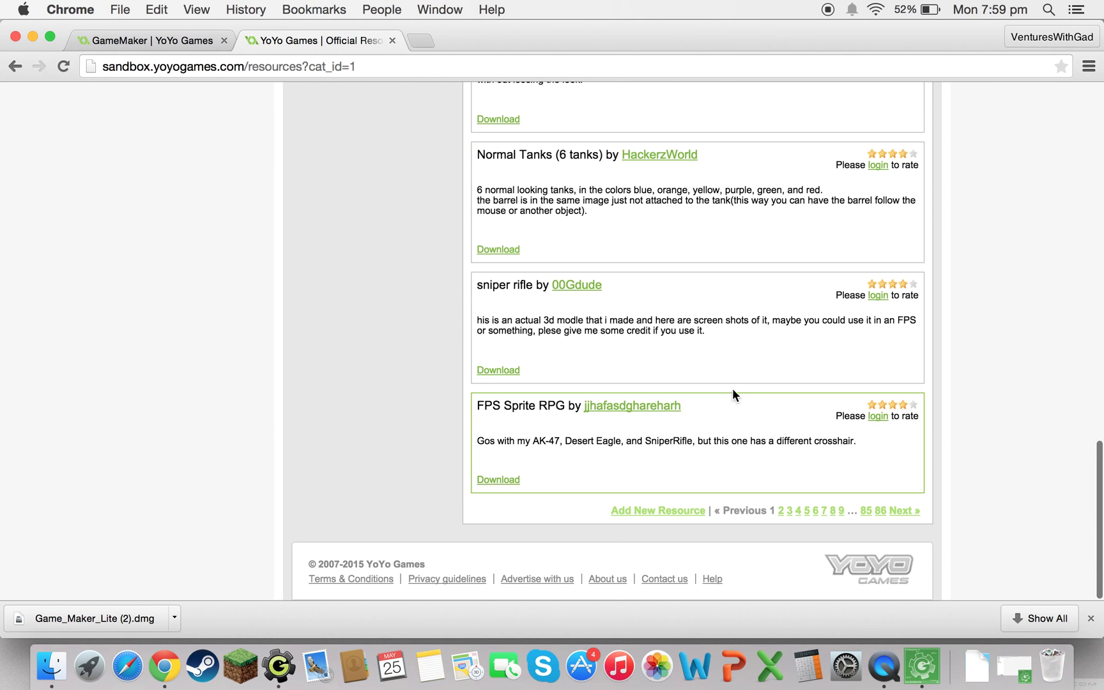
scroll("up", 3)
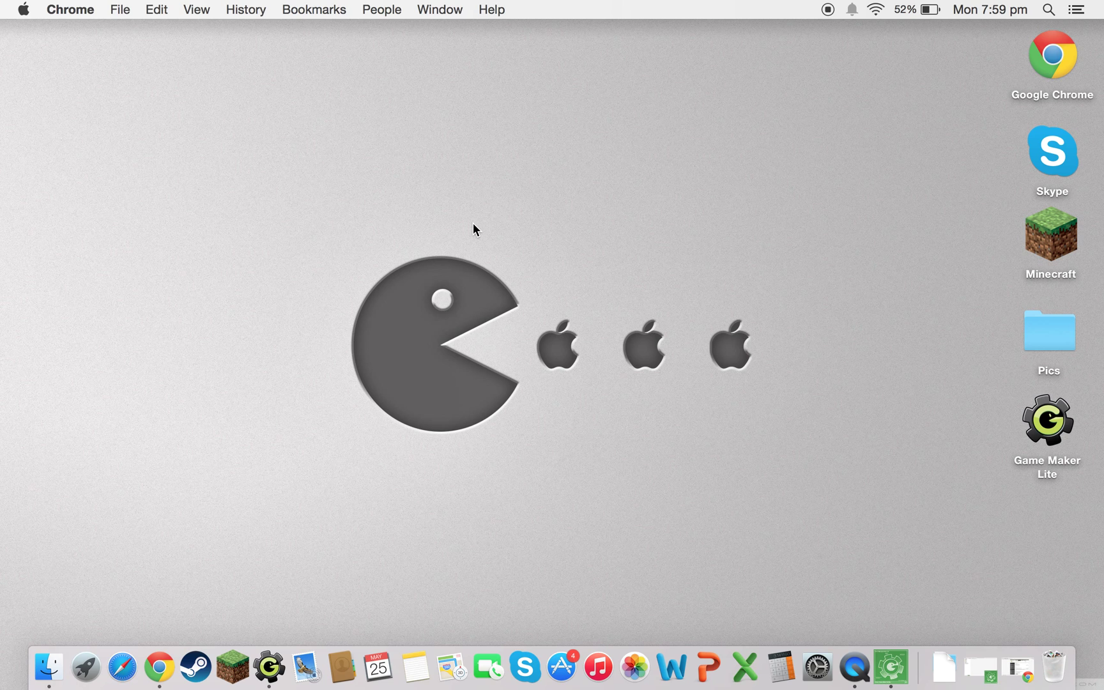
mouse_move(1010, 602)
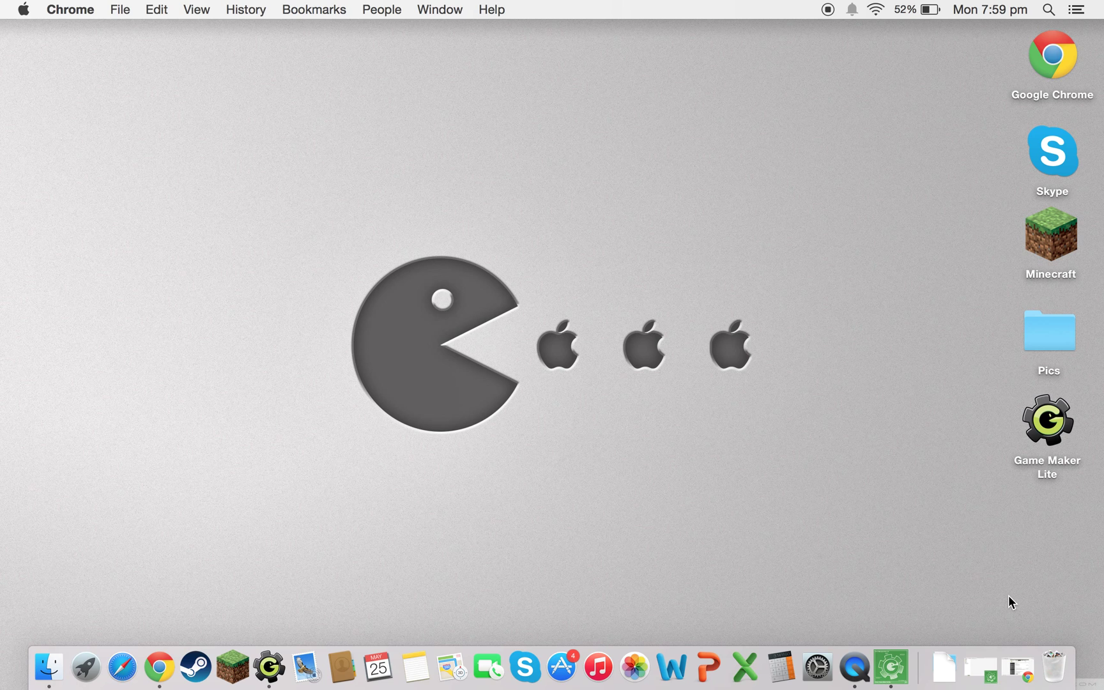
mouse_move(851, 669)
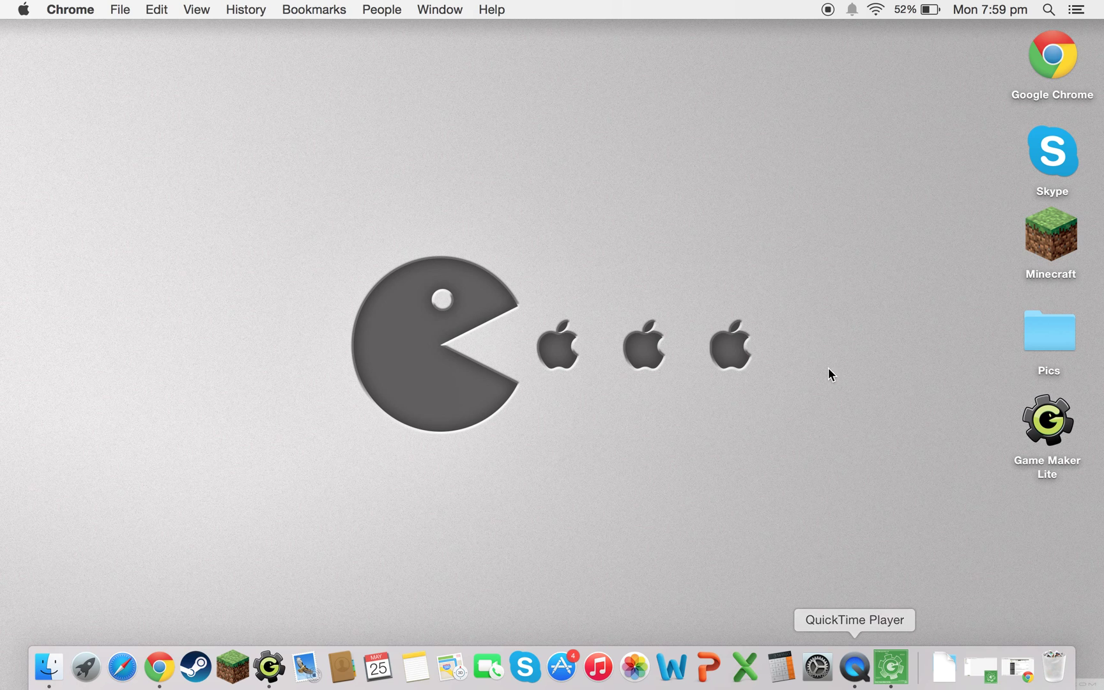